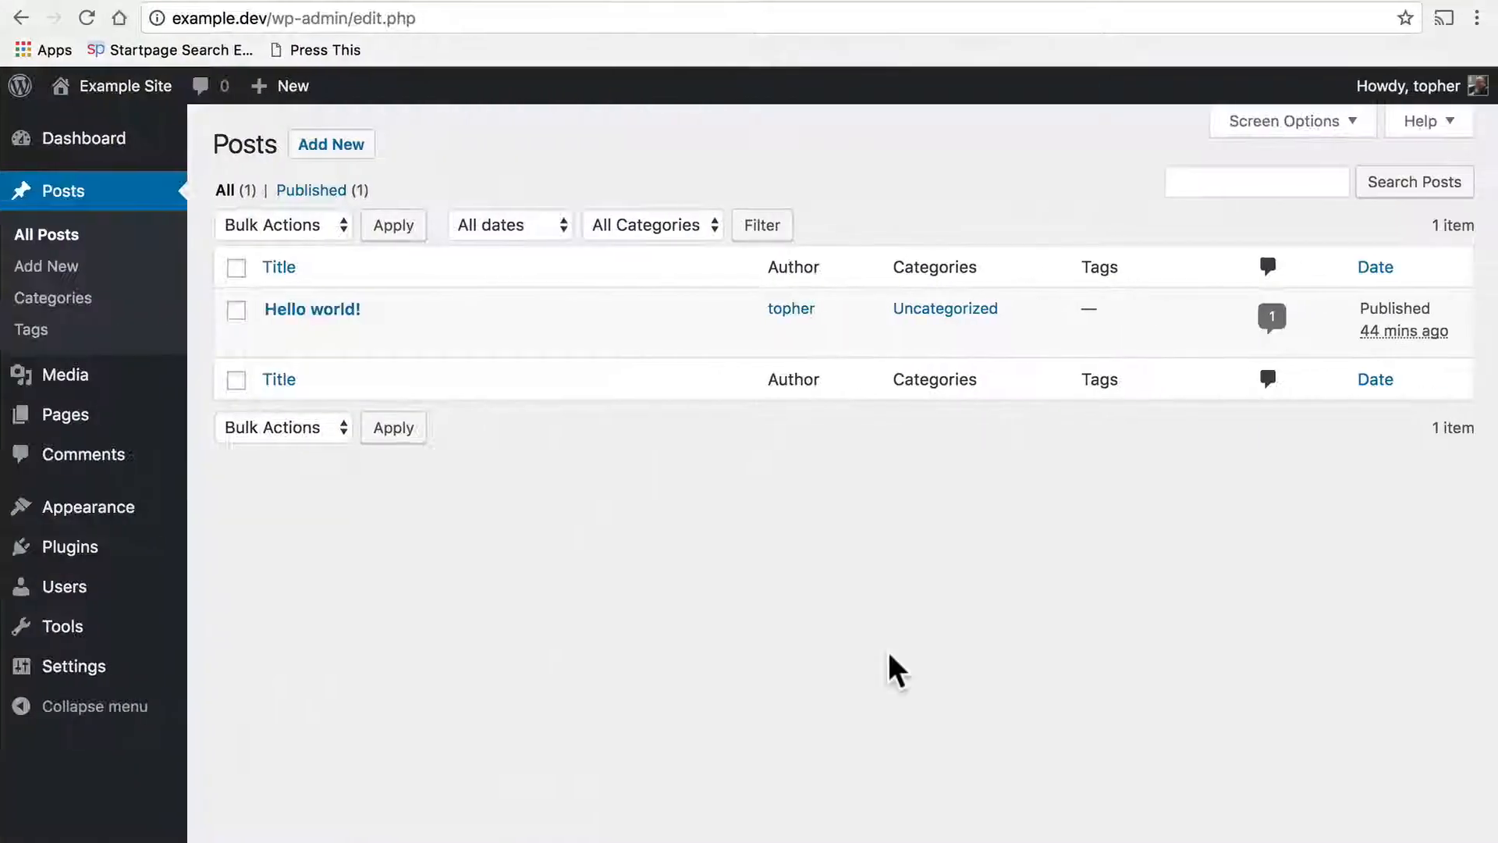
mouse_move(337, 141)
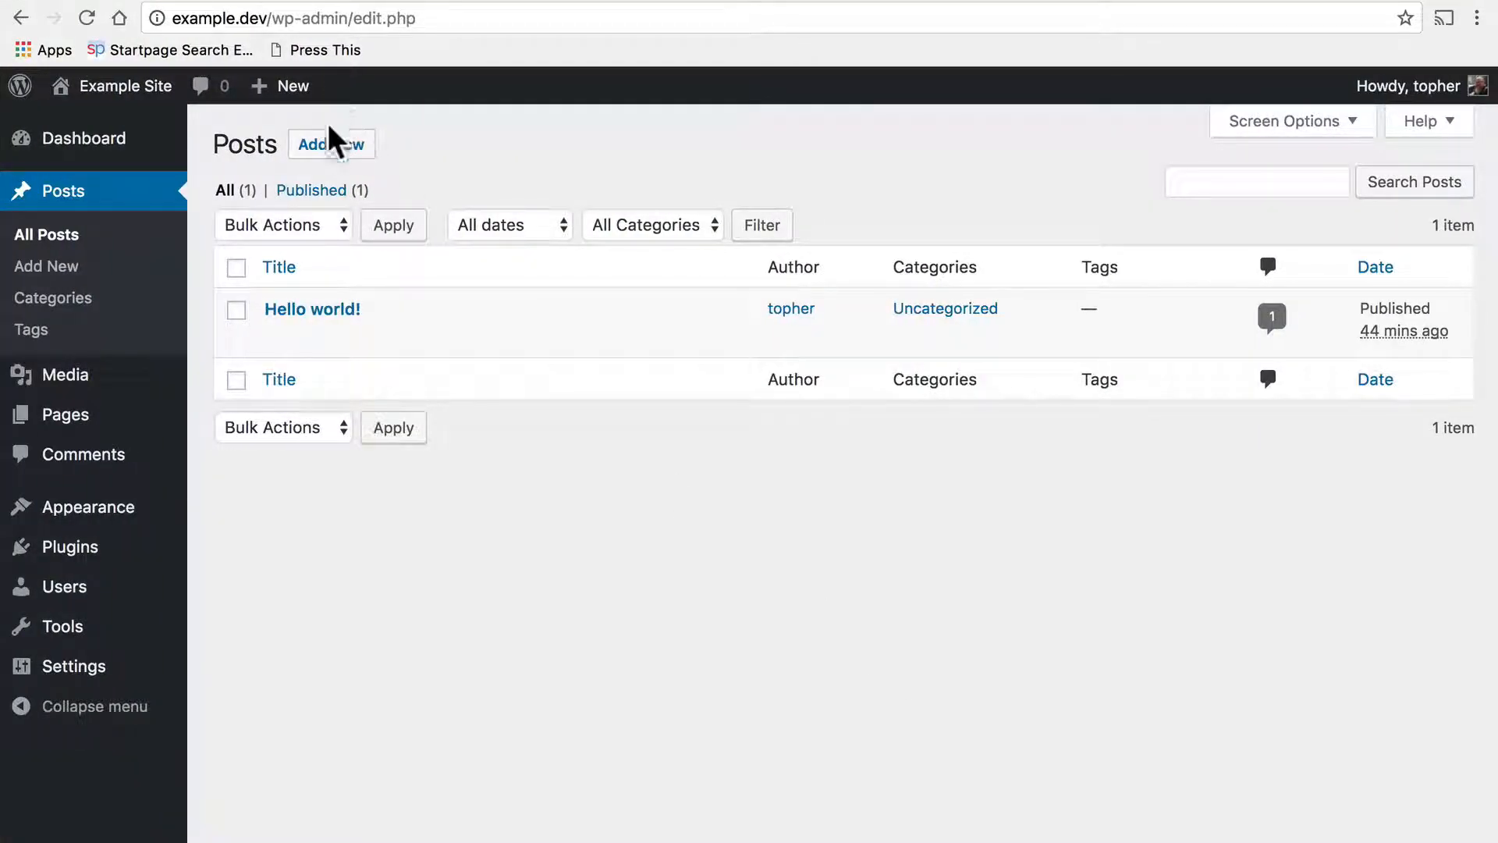
- Create a new post and enter the title 'Funny Cat Videos'
left_click(329, 144)
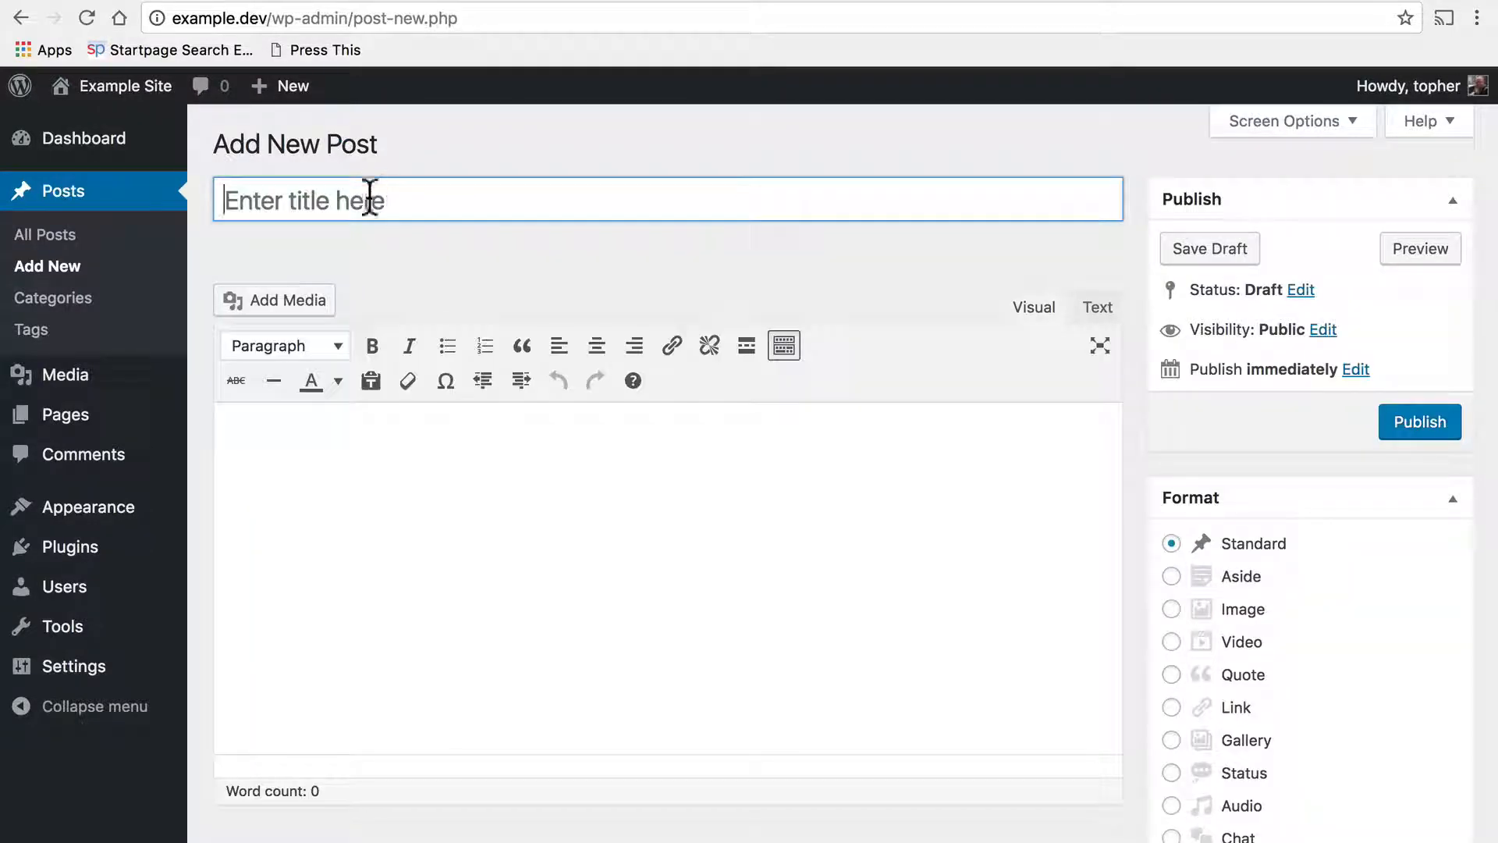
type("Funny Cat")
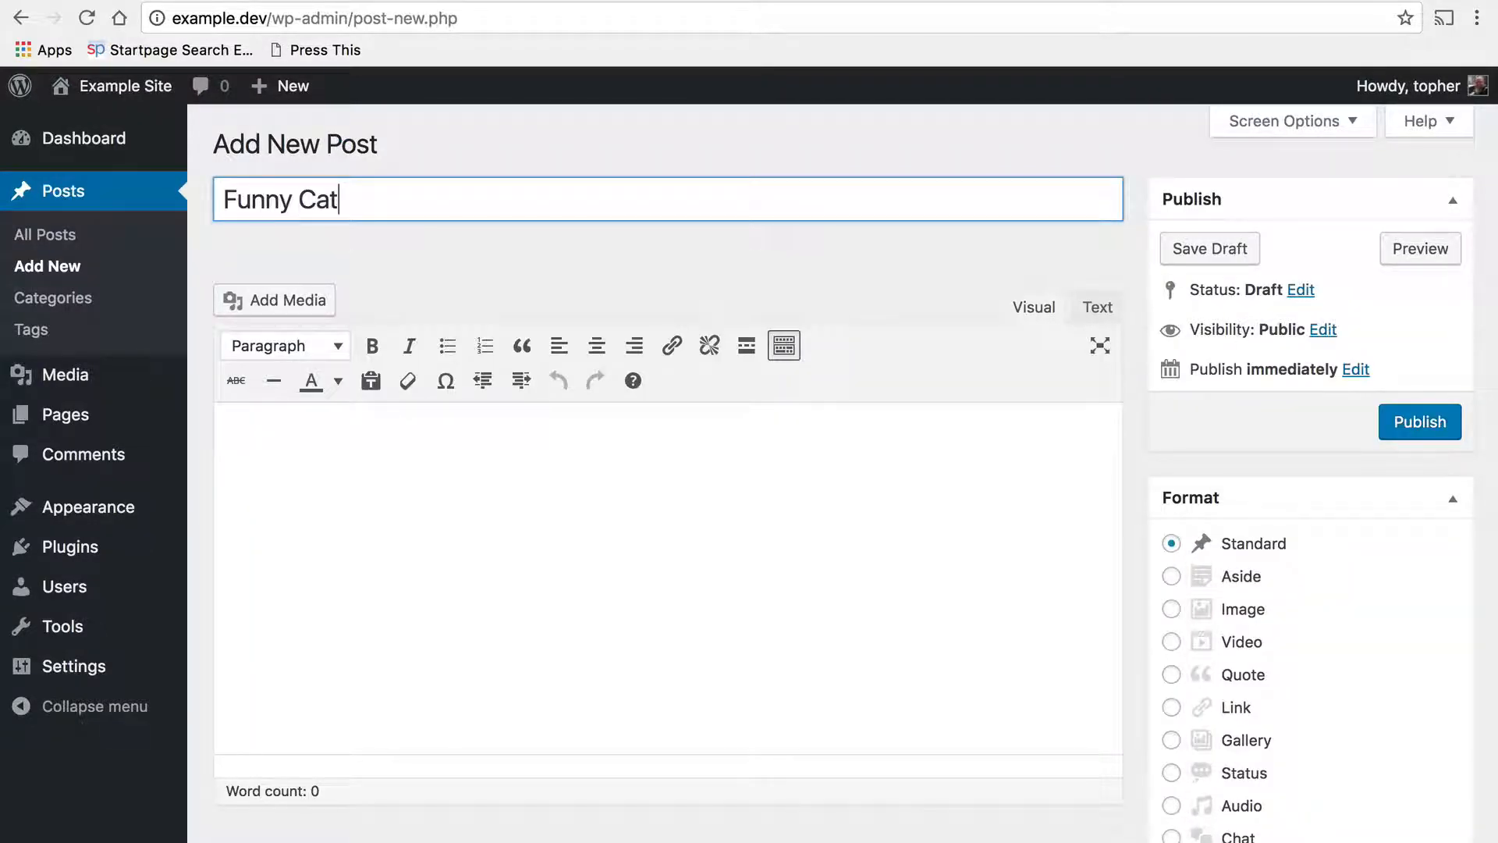
type("Videos")
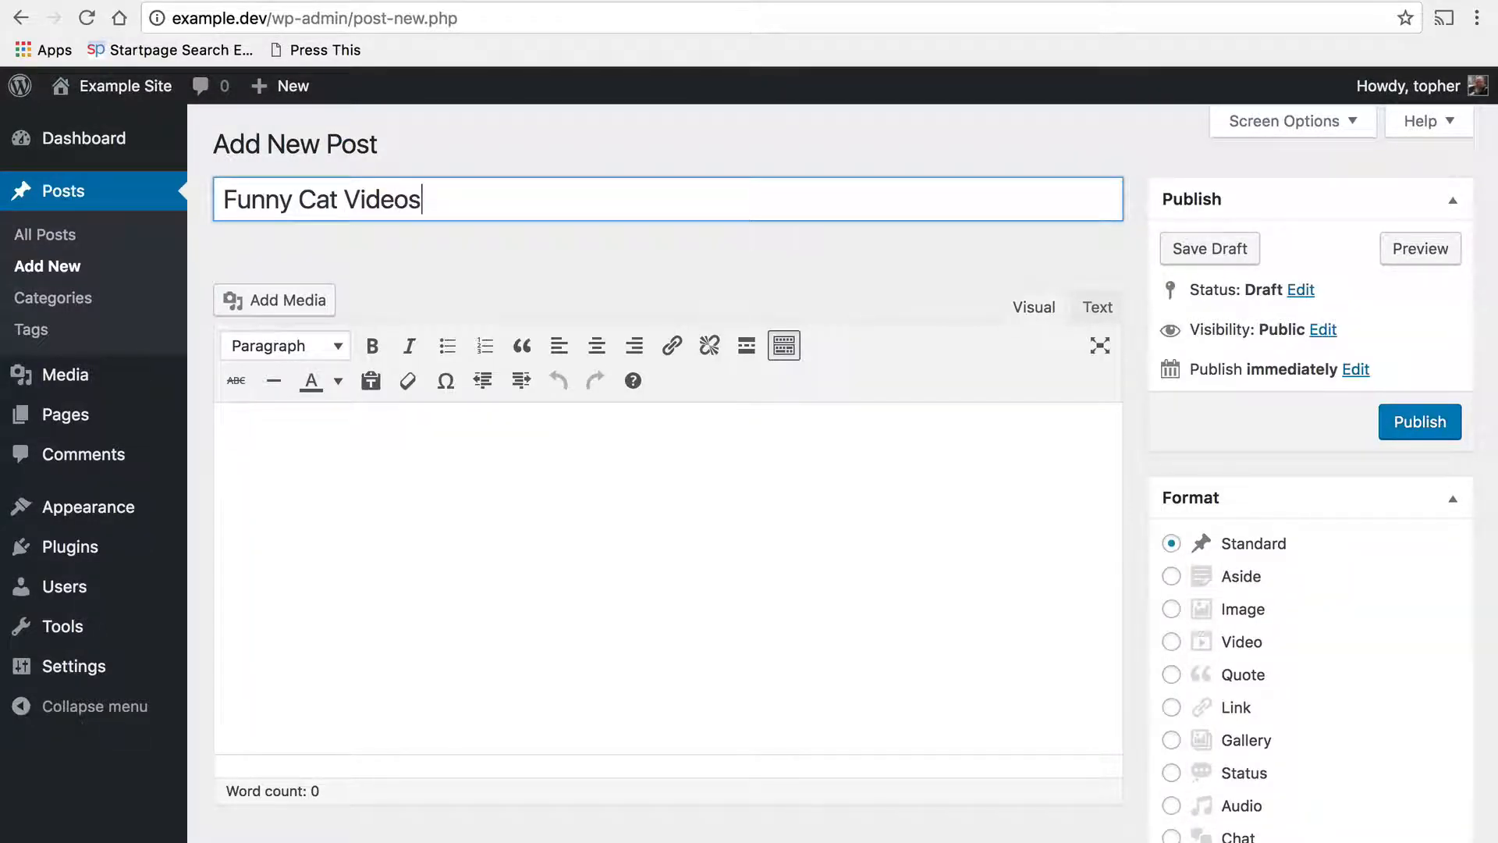
mouse_move(487, 14)
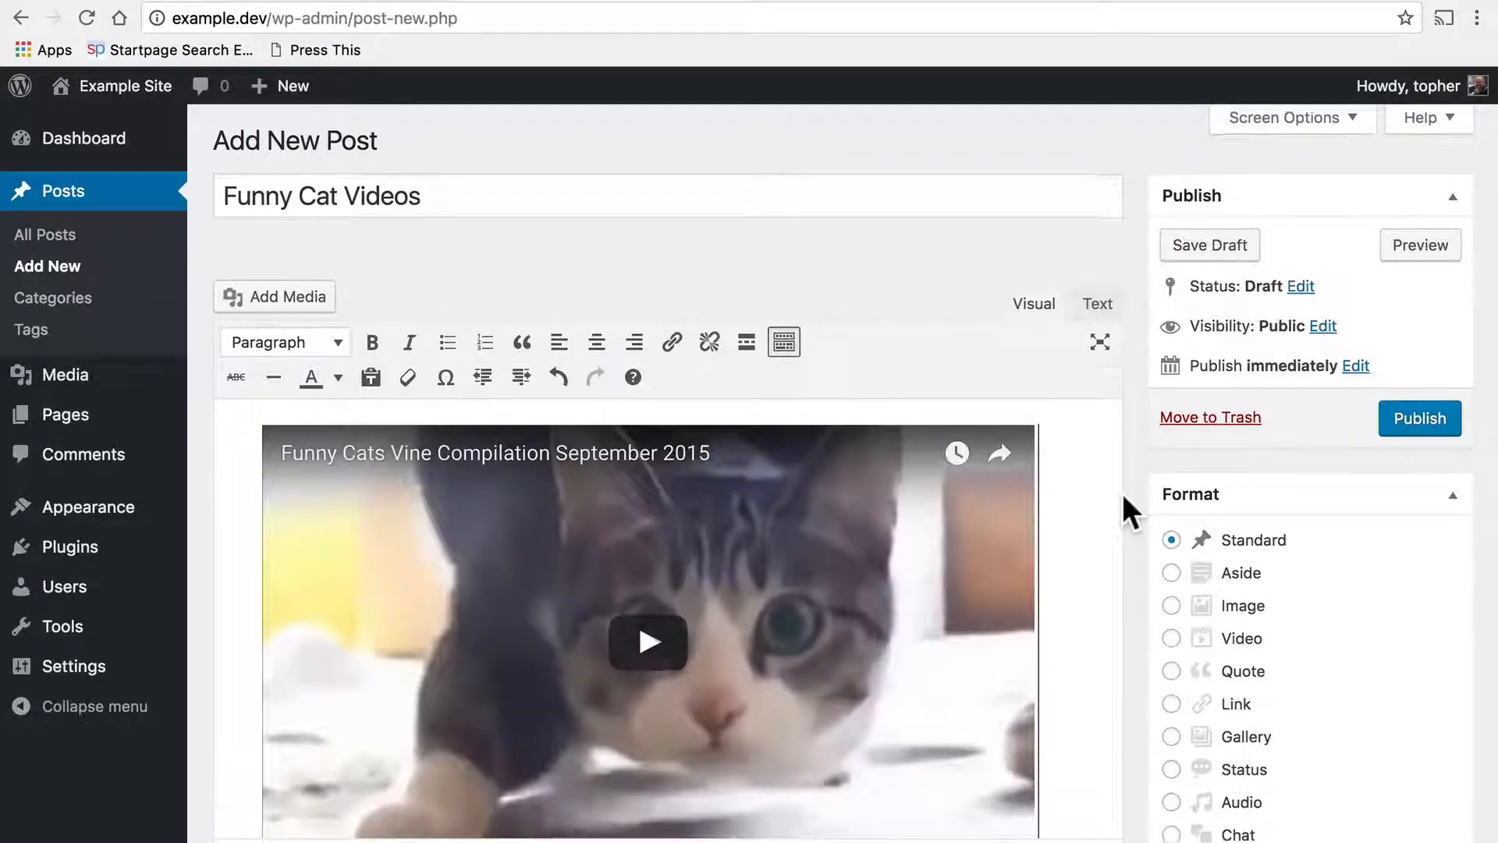
- Scroll through the post body to review the embedded cat compilation video
scroll("down", 3)
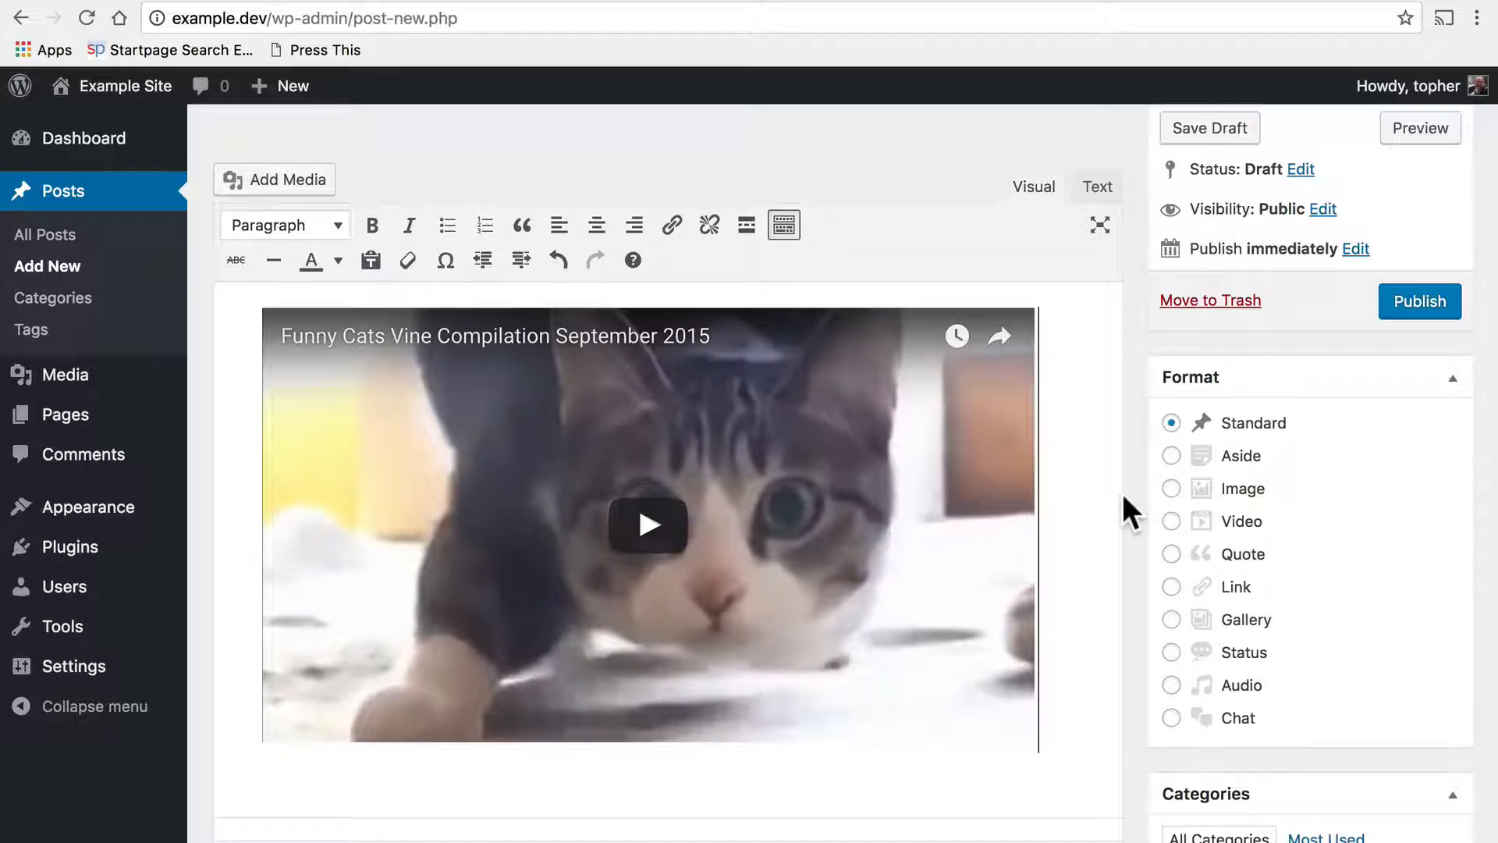
scroll("up", 3)
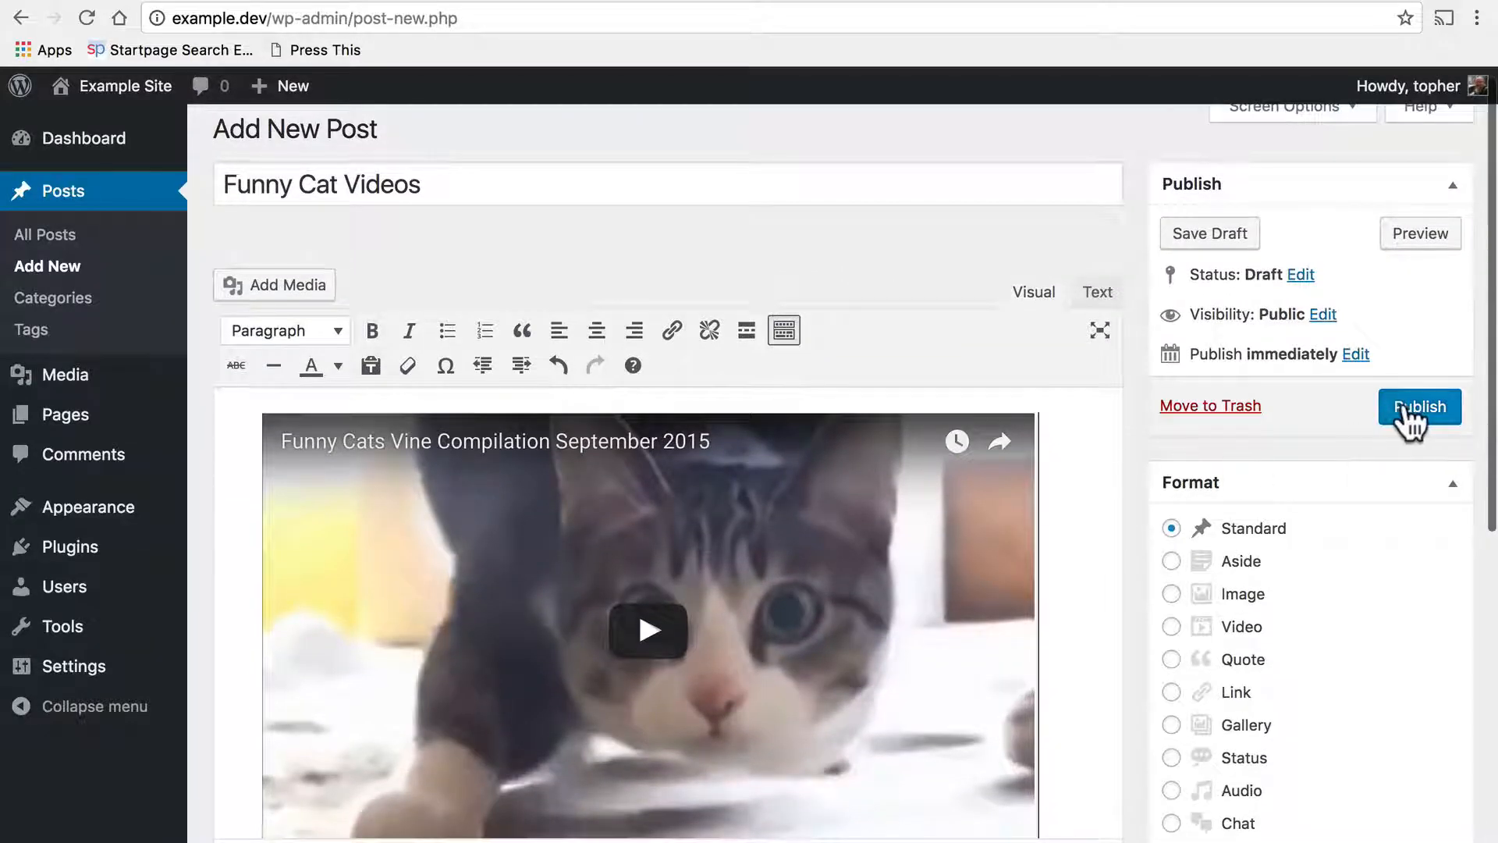
- Publish the 'Funny Cat Videos' post and scroll to confirm the published notice
left_click(1418, 406)
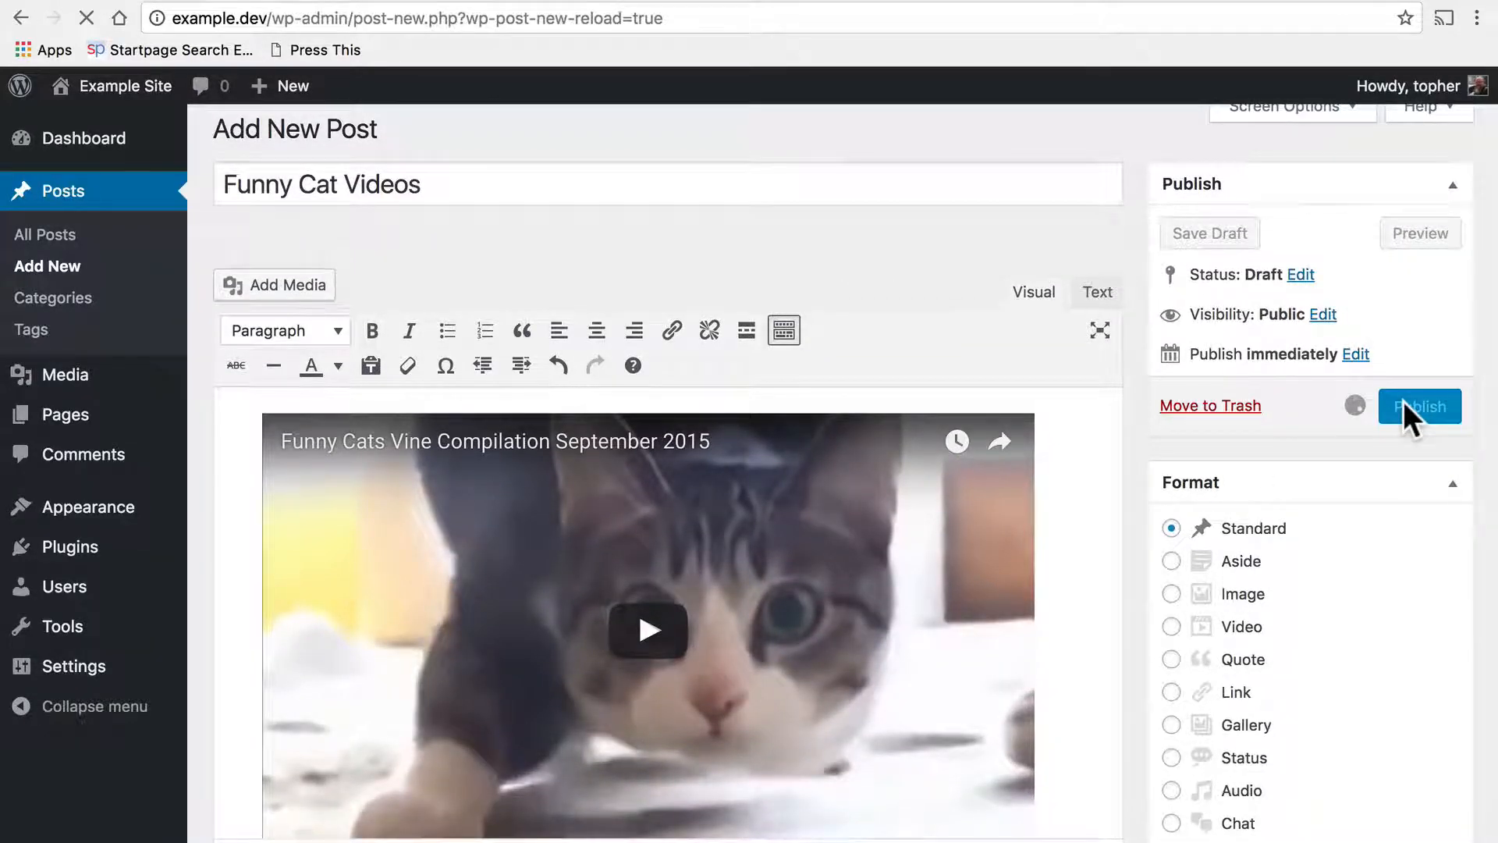
left_click(1418, 405)
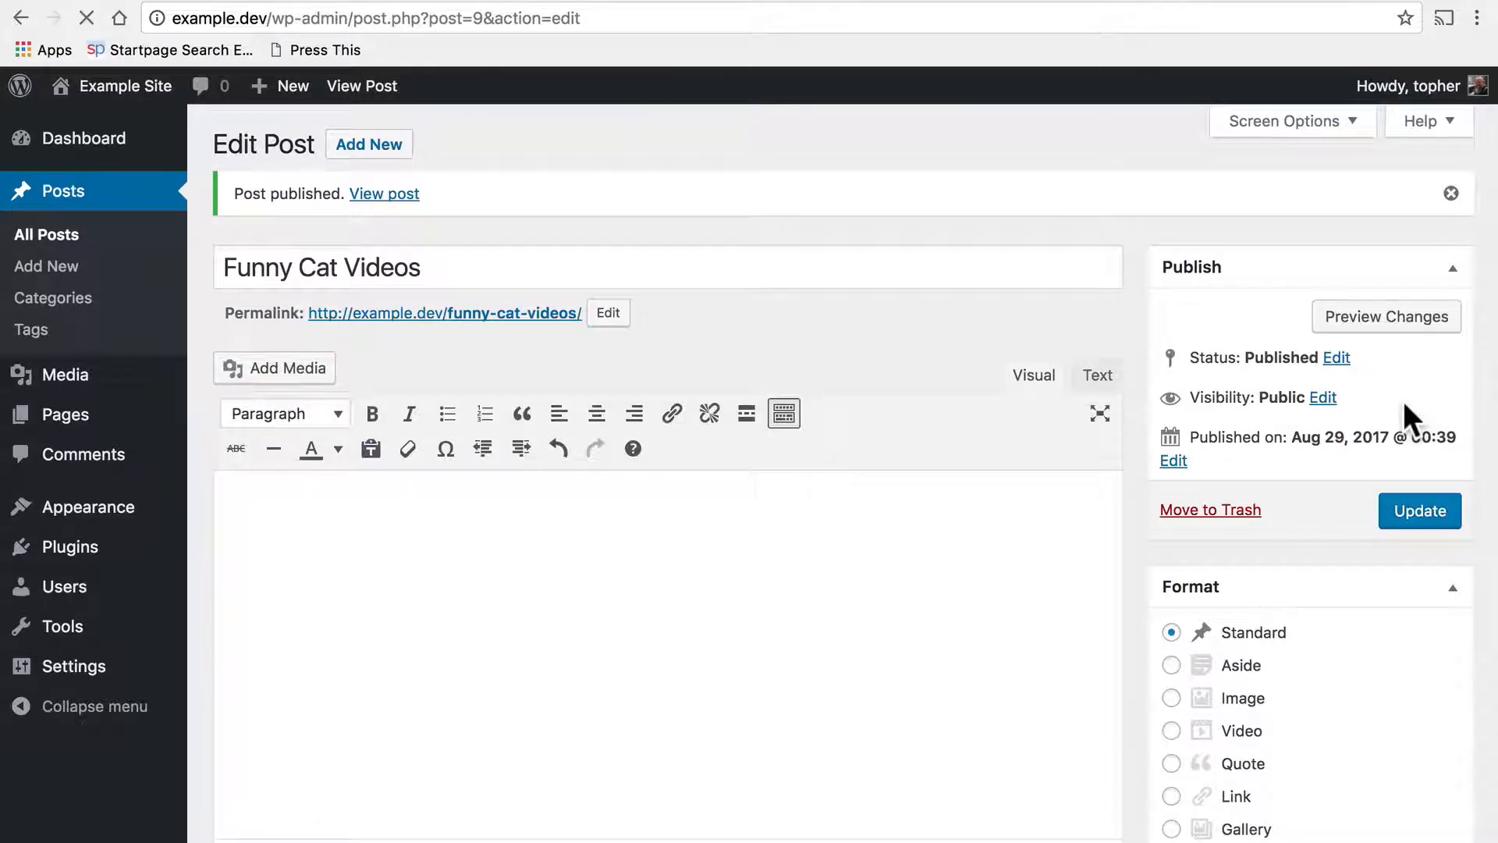
scroll("down", 3)
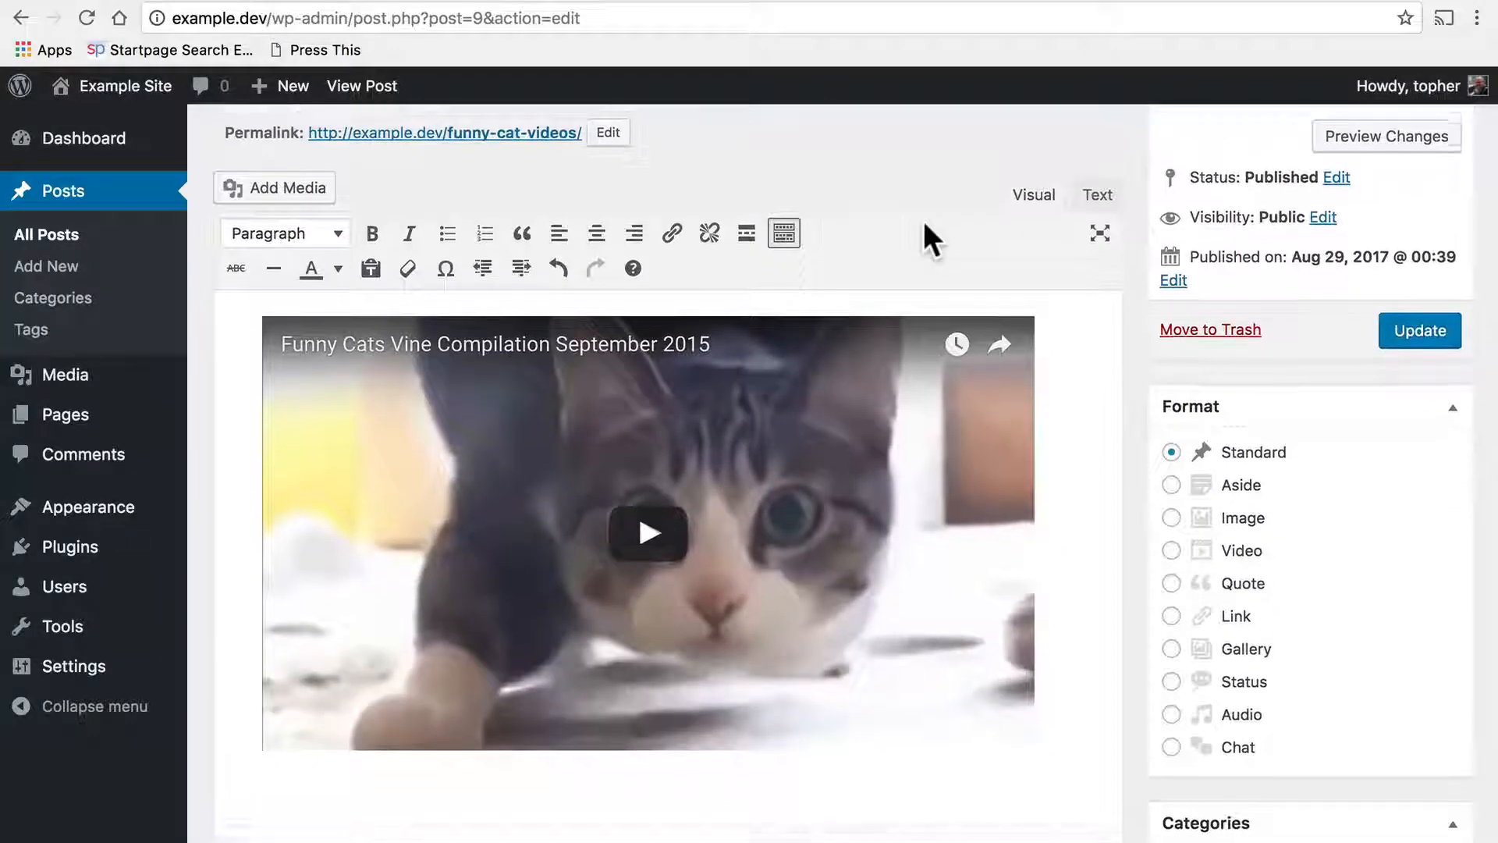
scroll("up", 3)
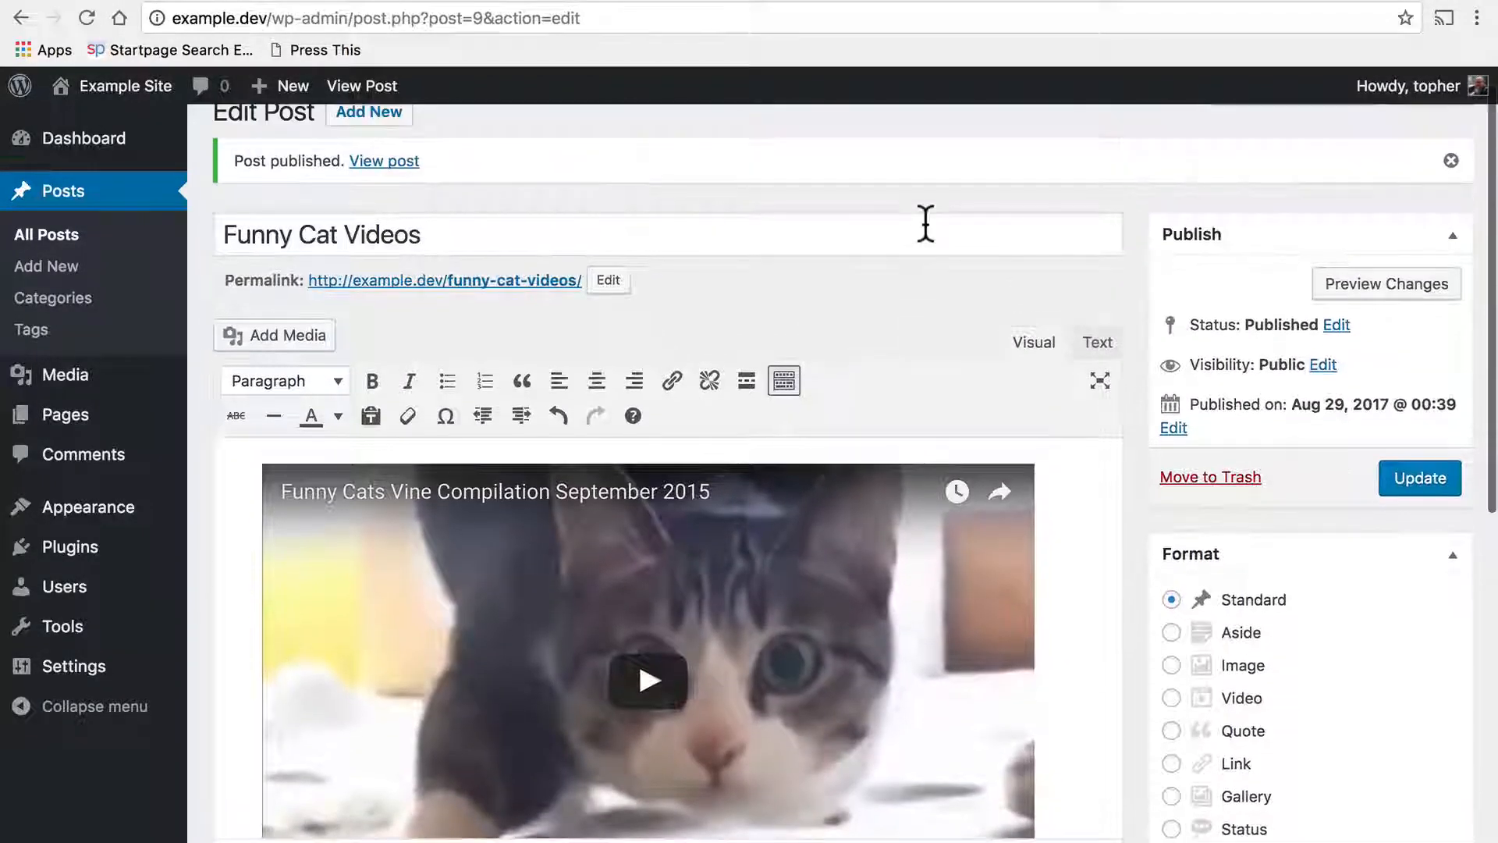
mouse_move(876, 251)
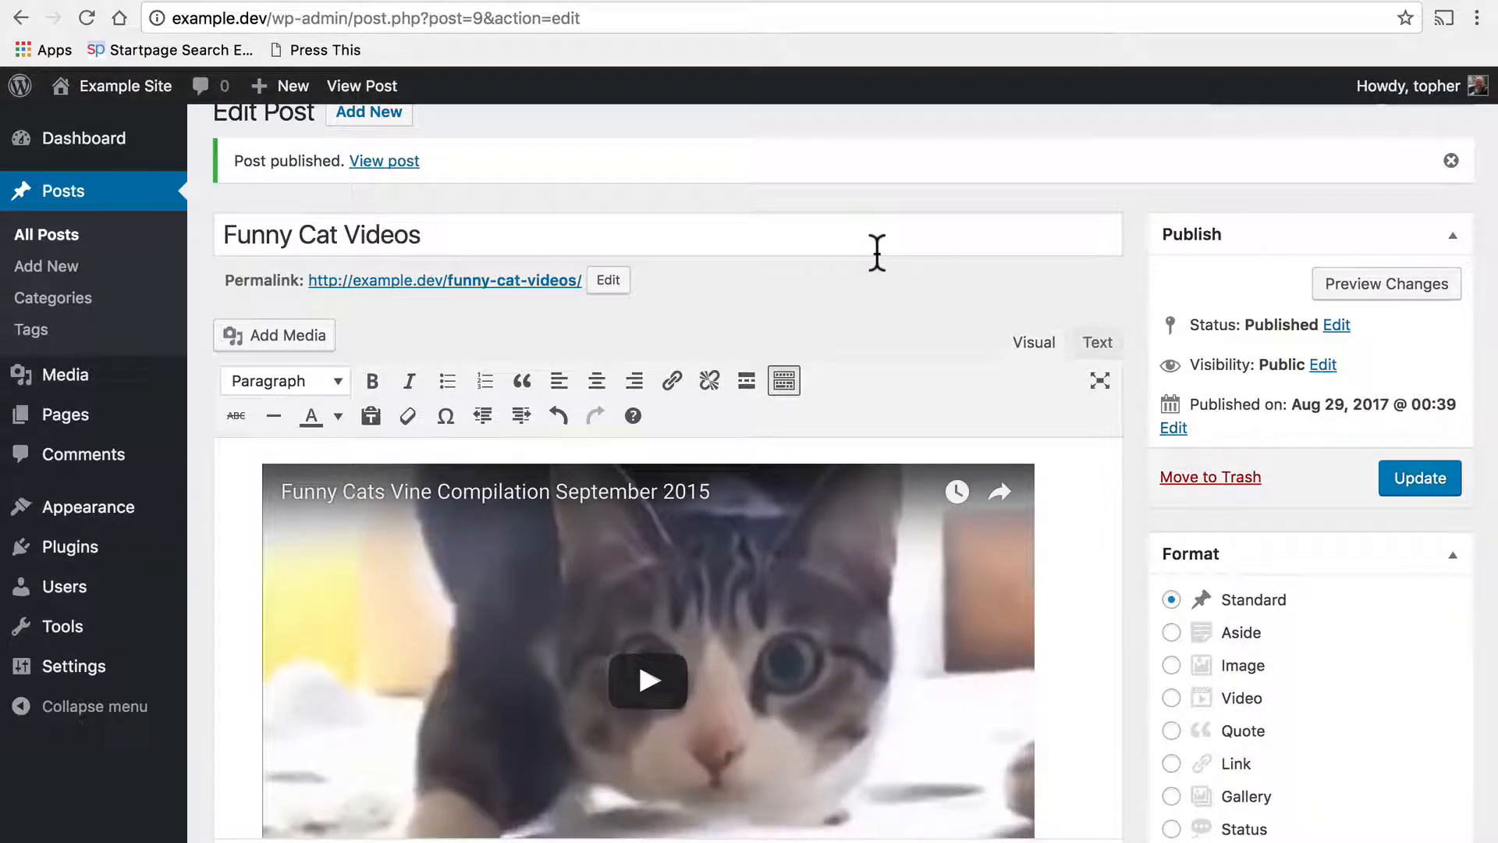
mouse_move(1075, 550)
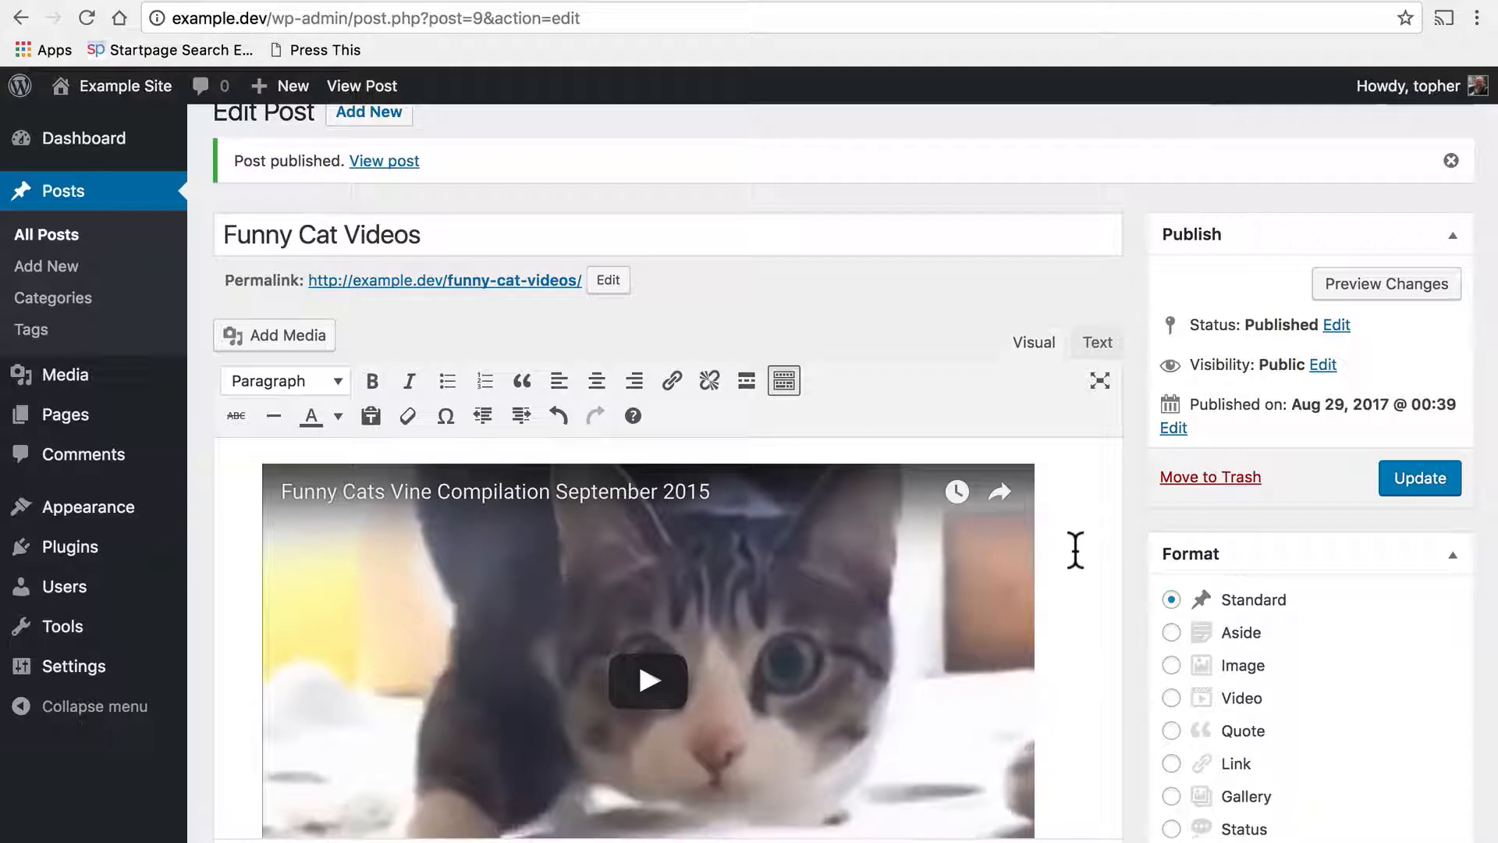
- Paste the copied YouTube video address into the post body and update the post
scroll("down", 3)
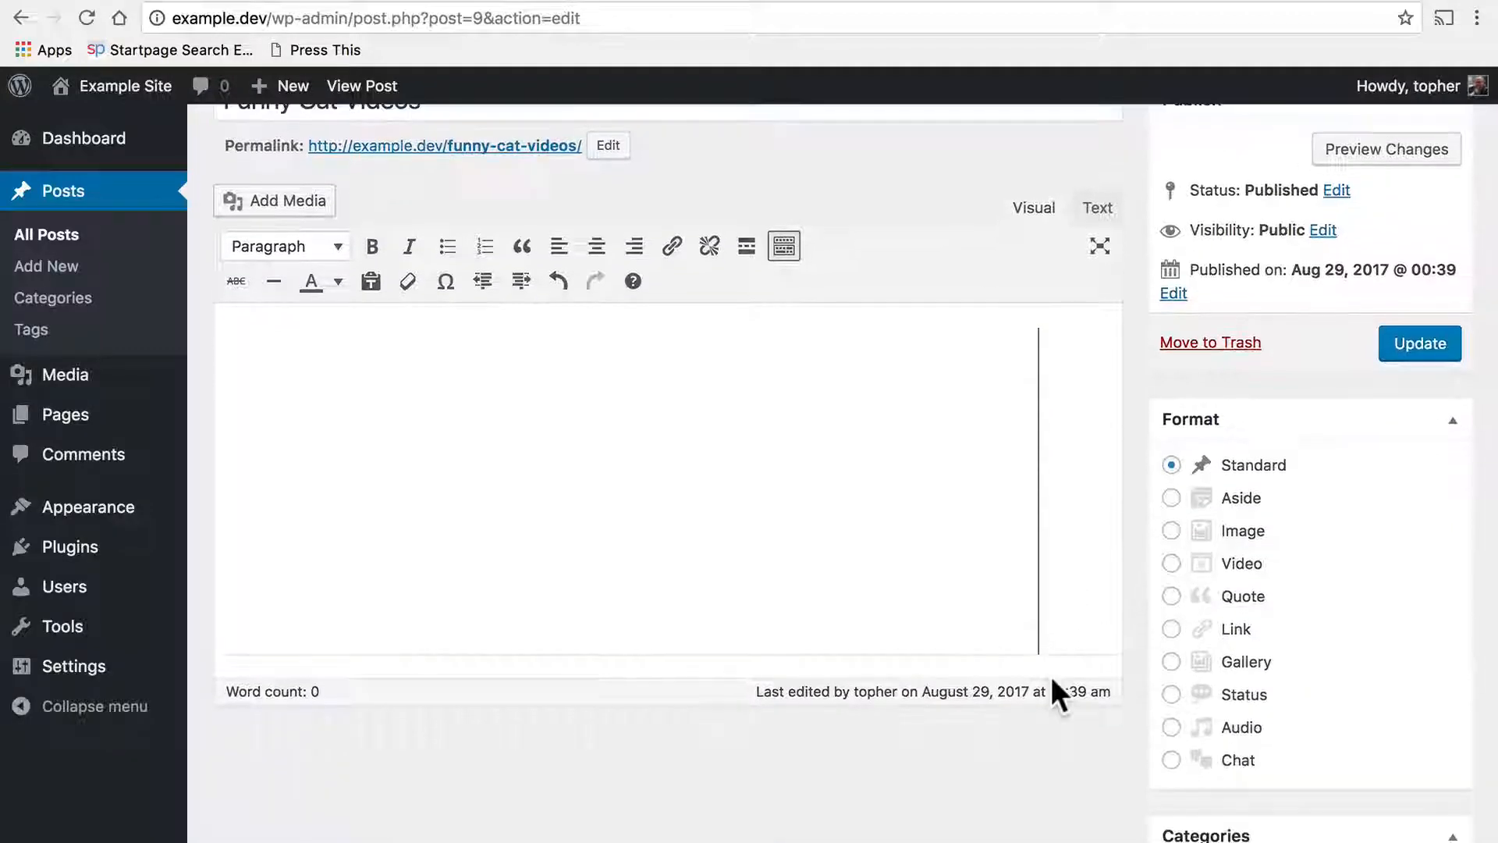
left_click(627, 456)
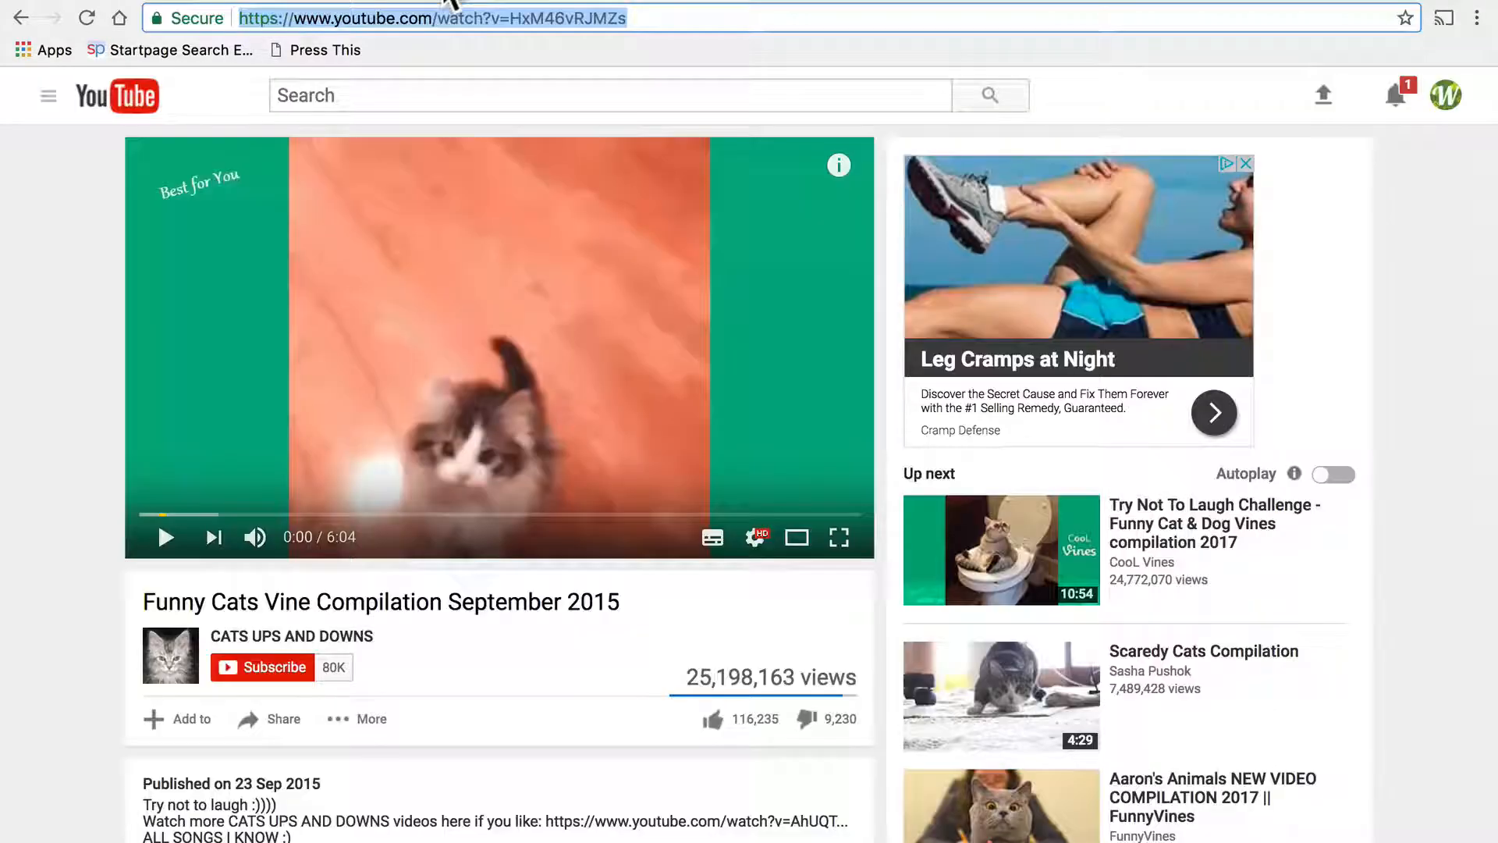
right_click(430, 17)
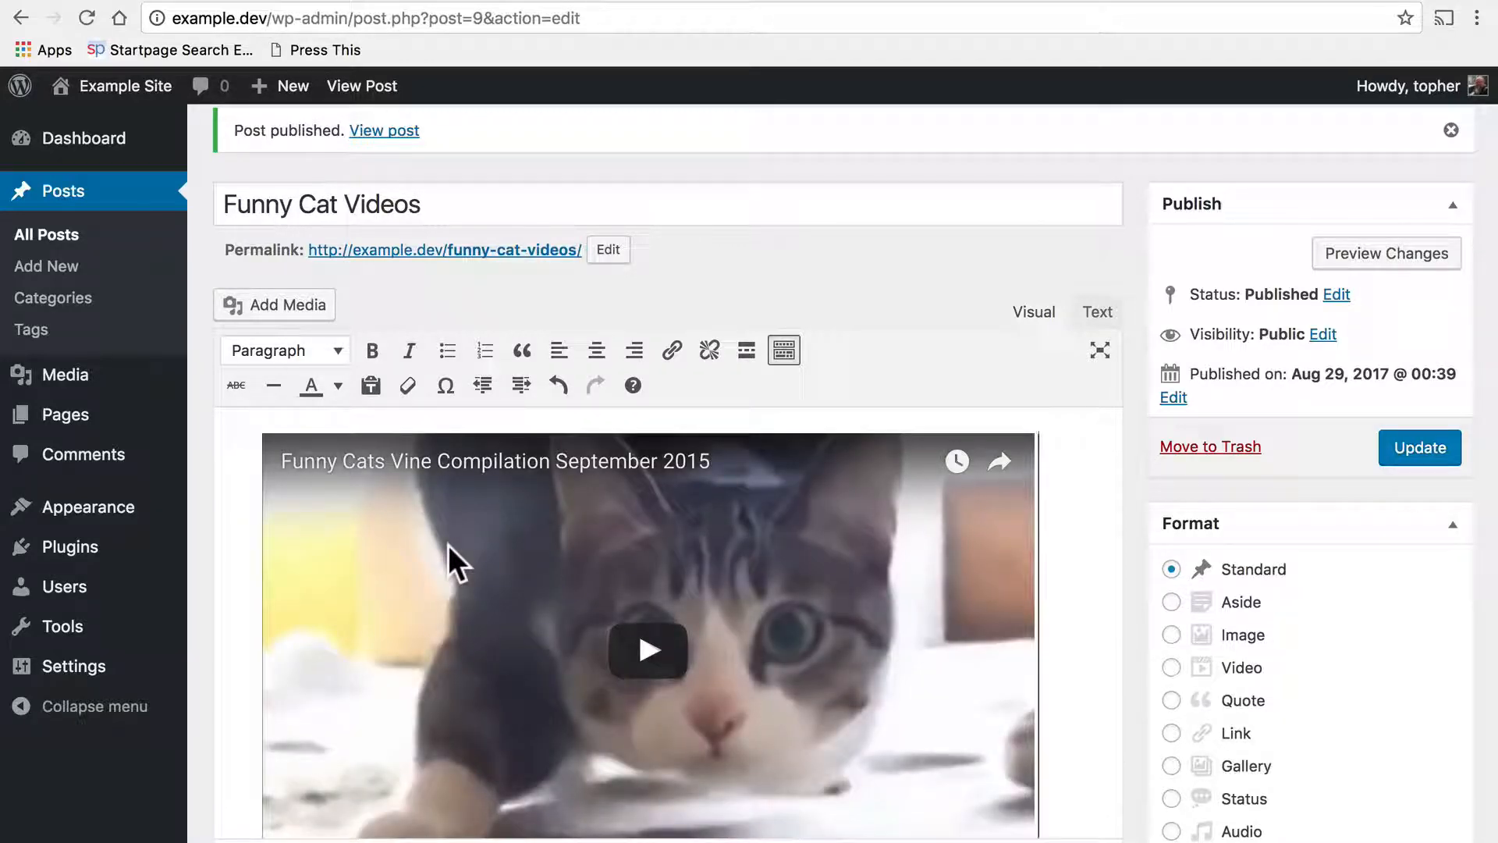
left_click(1418, 447)
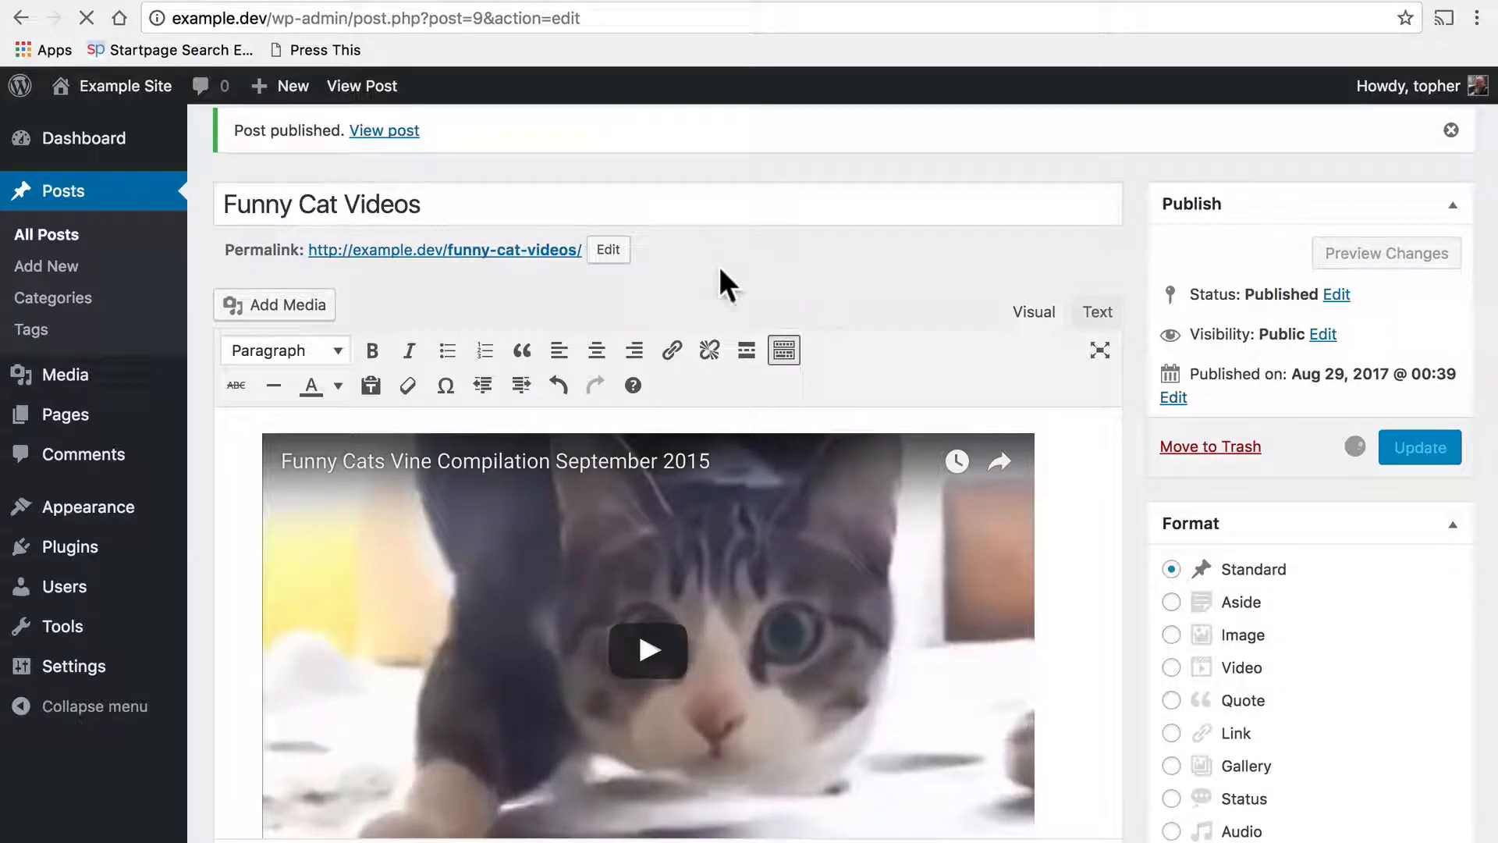
left_click(1418, 446)
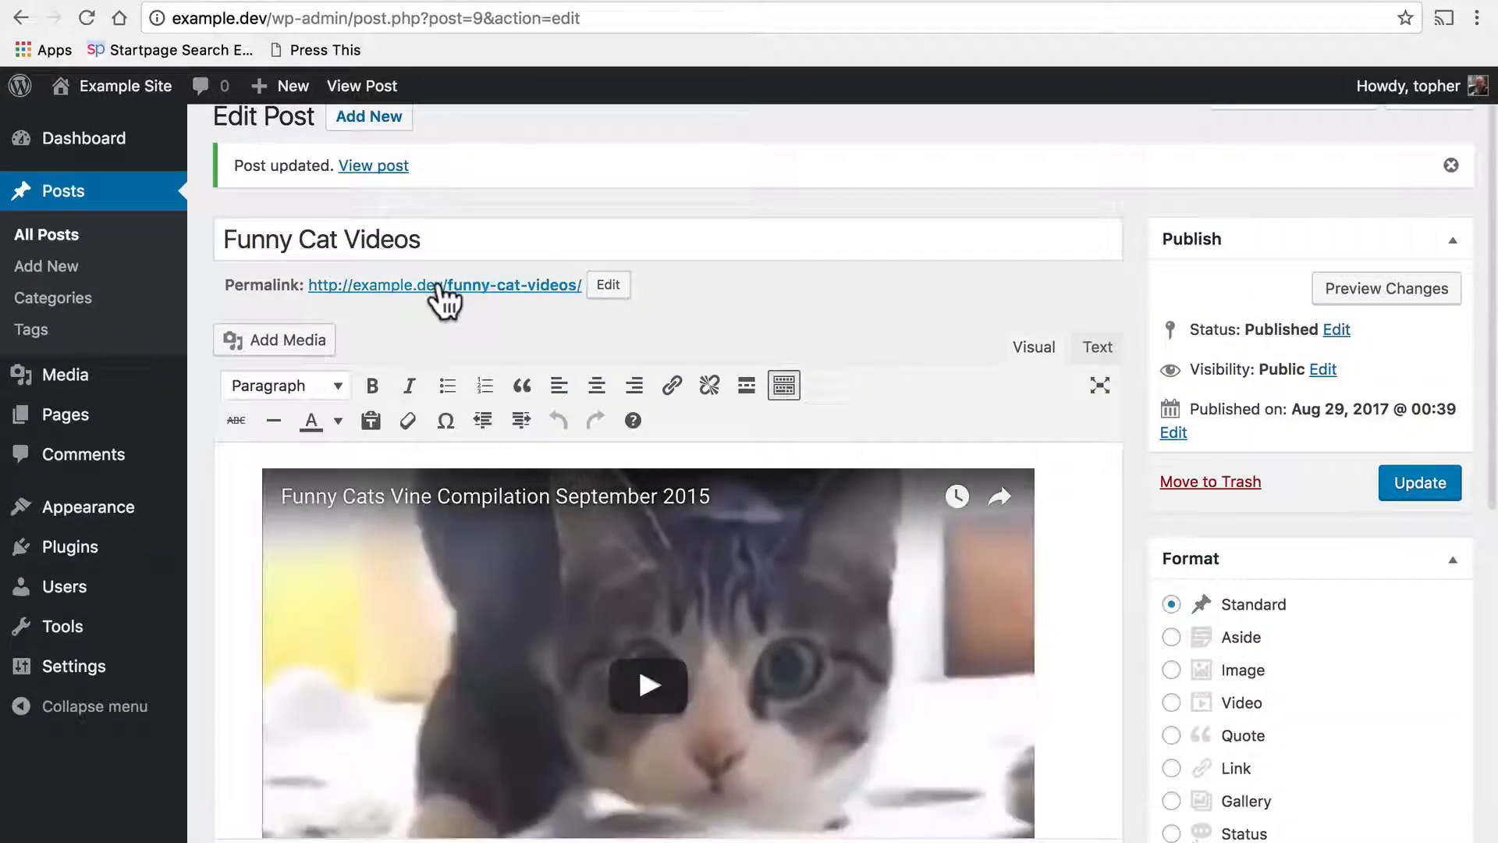
- Open the live post, play then pause the embedded cat video, and return to YouTube
left_click(444, 285)
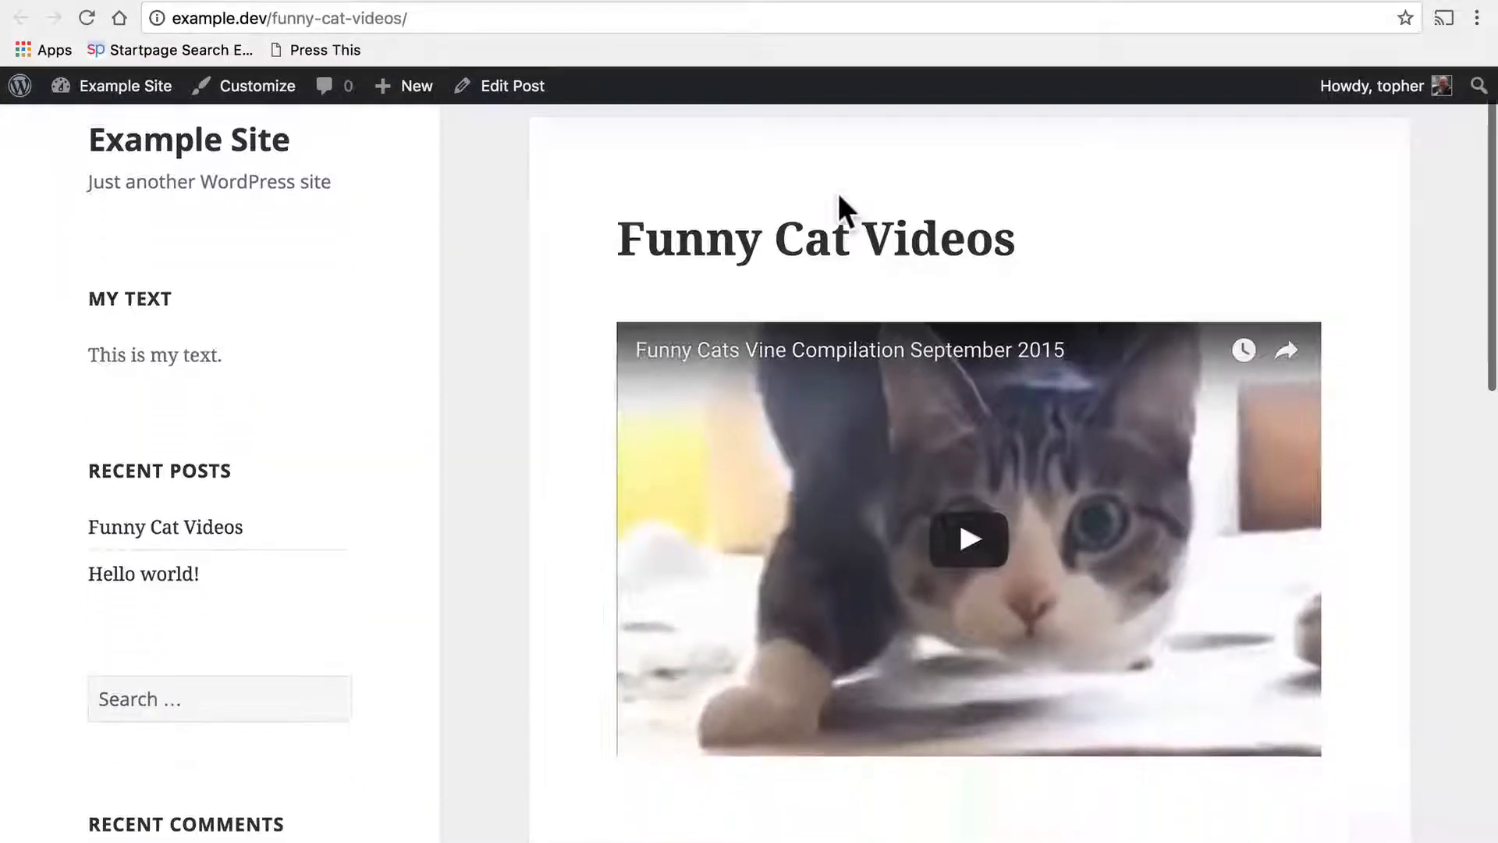
left_click(966, 539)
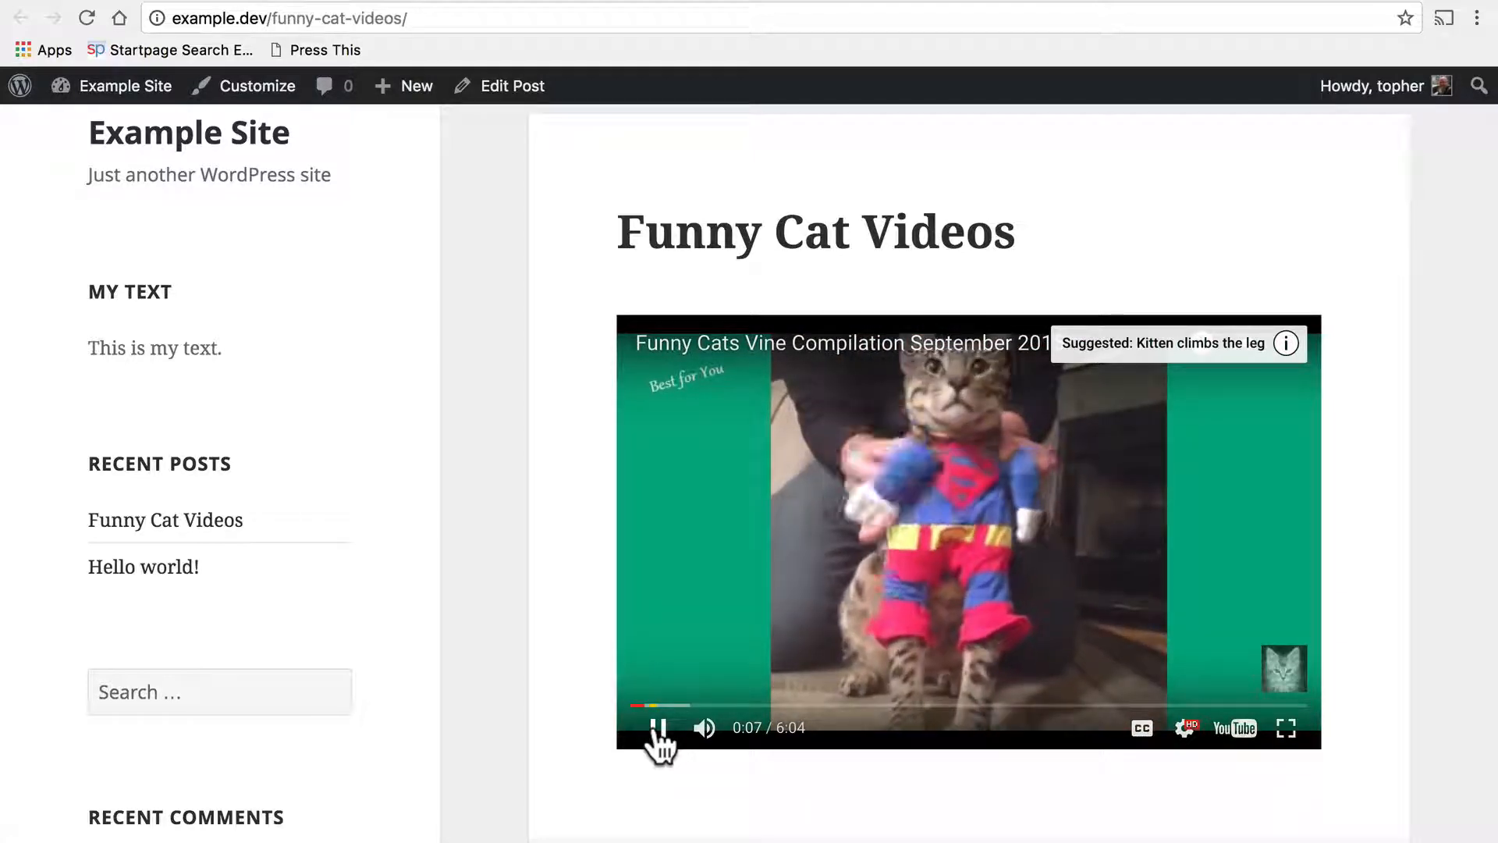
left_click(657, 727)
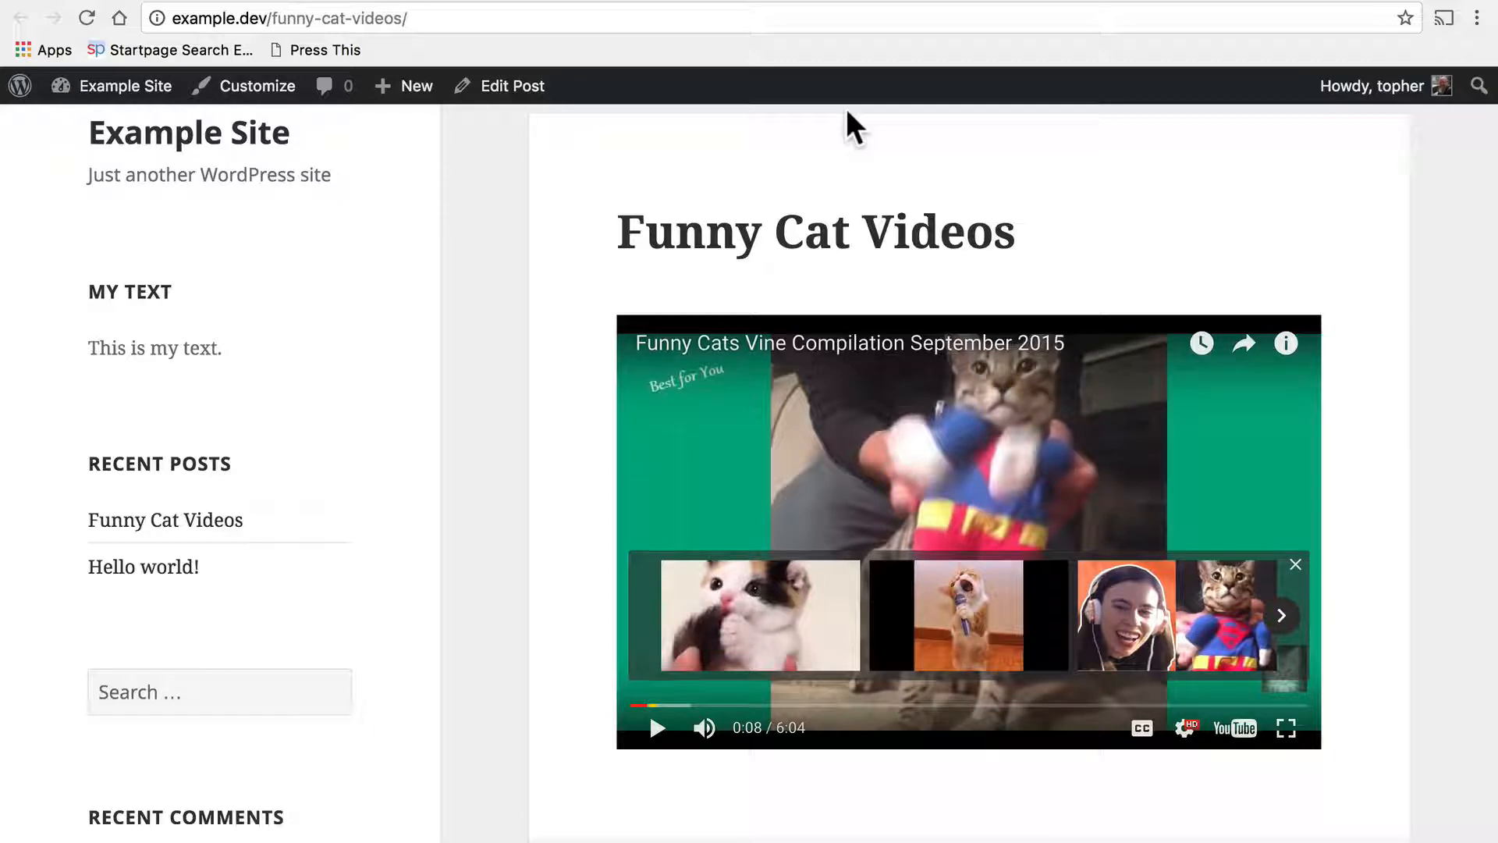
left_click(511, 86)
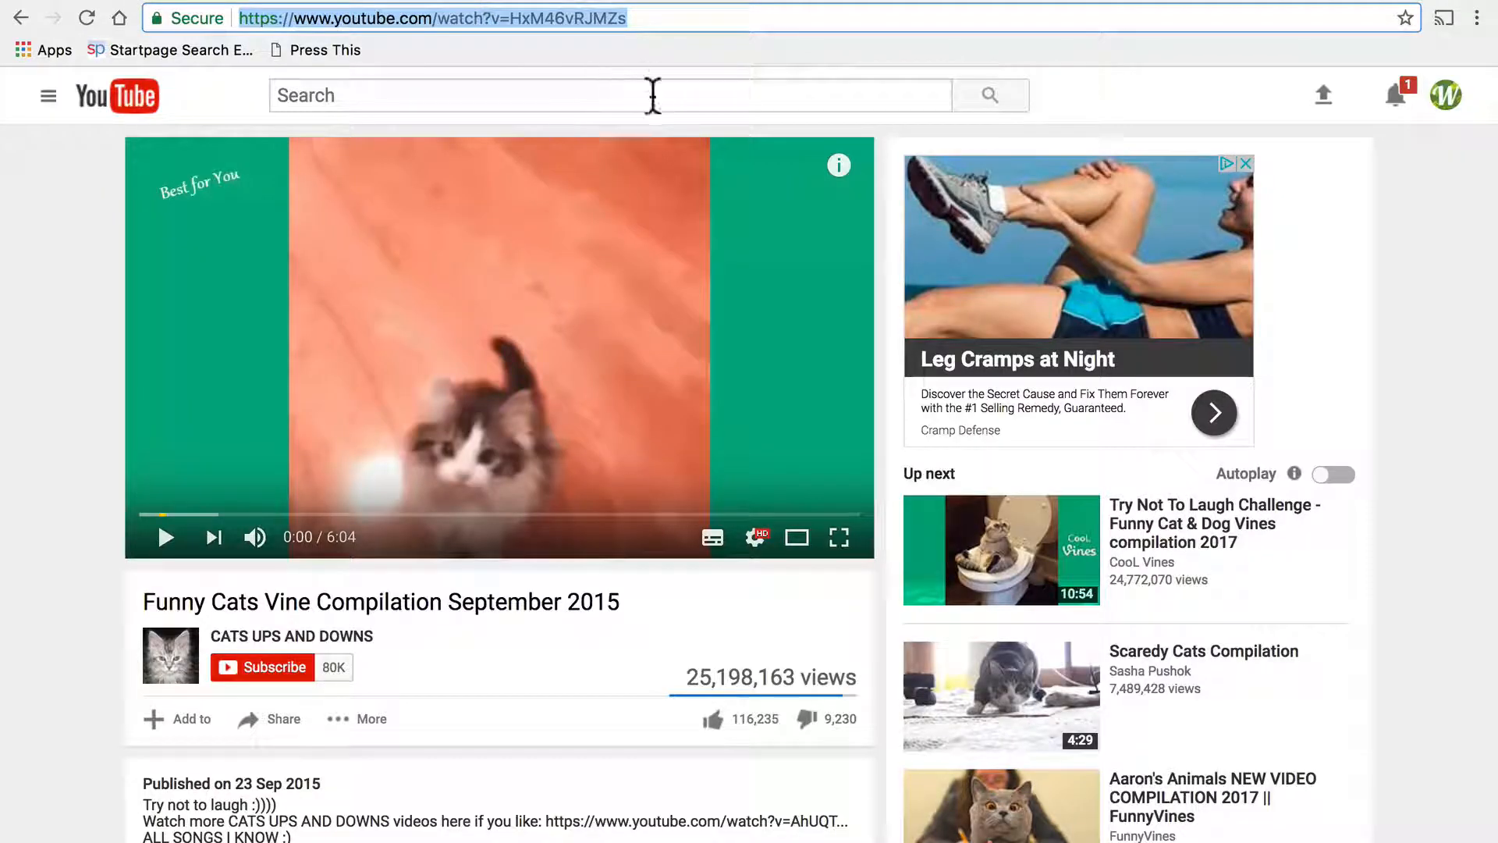
mouse_move(705, 573)
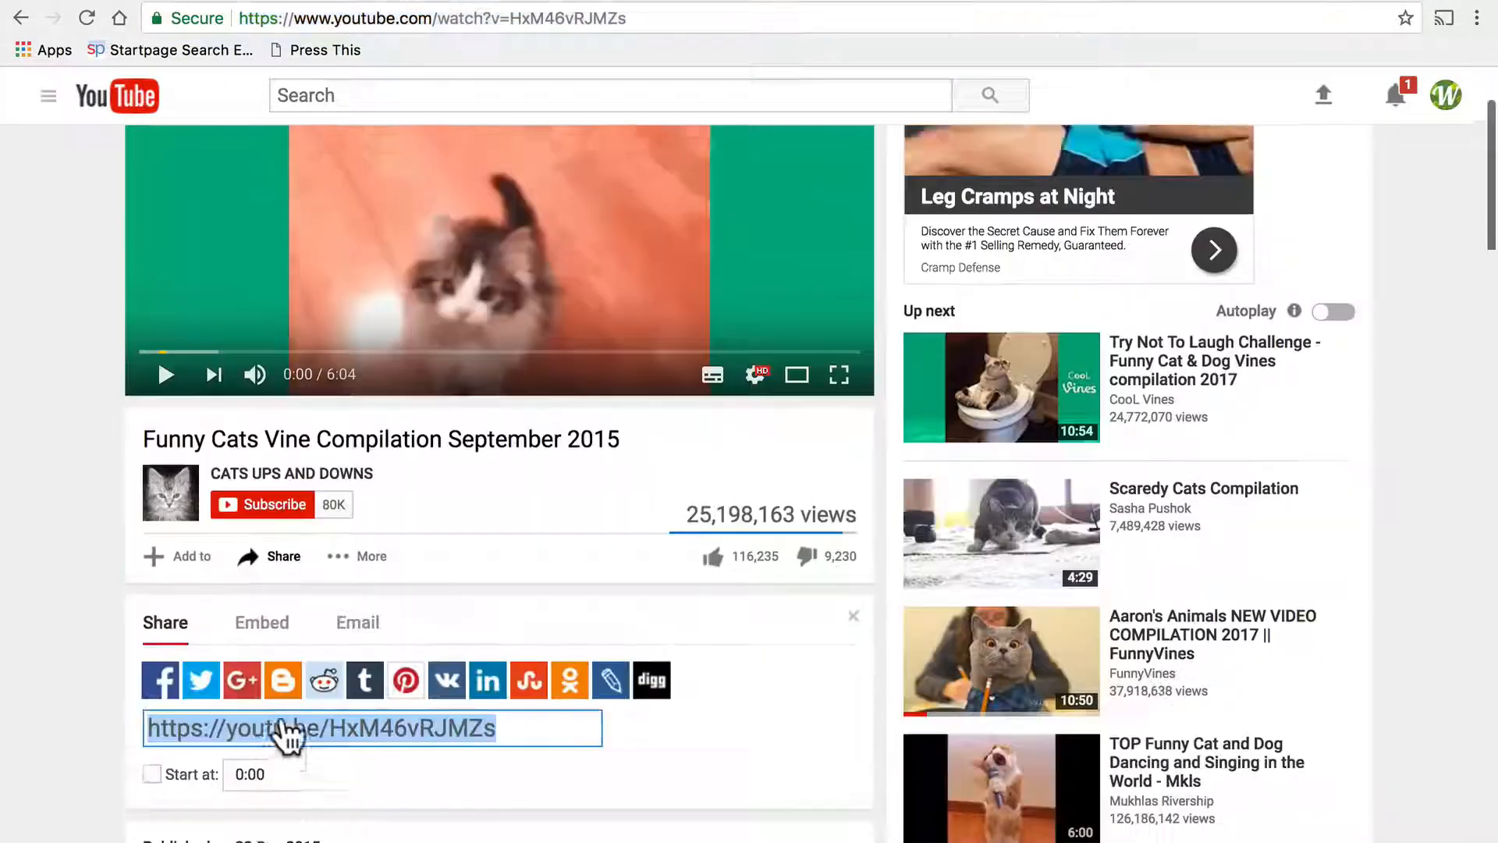
- Bring up the Share panel's embed code options for the cat compilation on YouTube
scroll("down", 3)
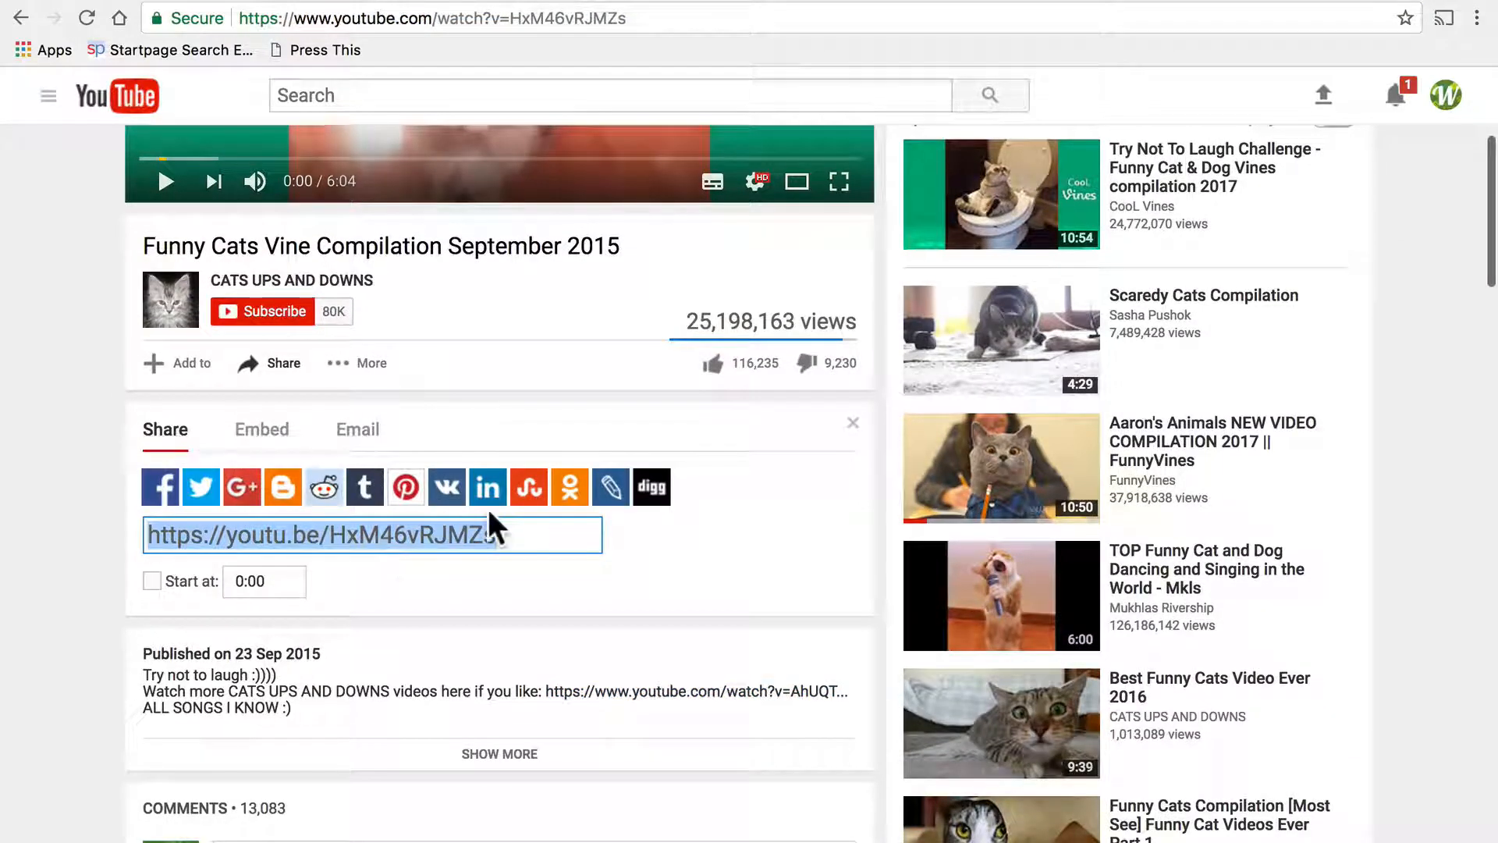
left_click(261, 429)
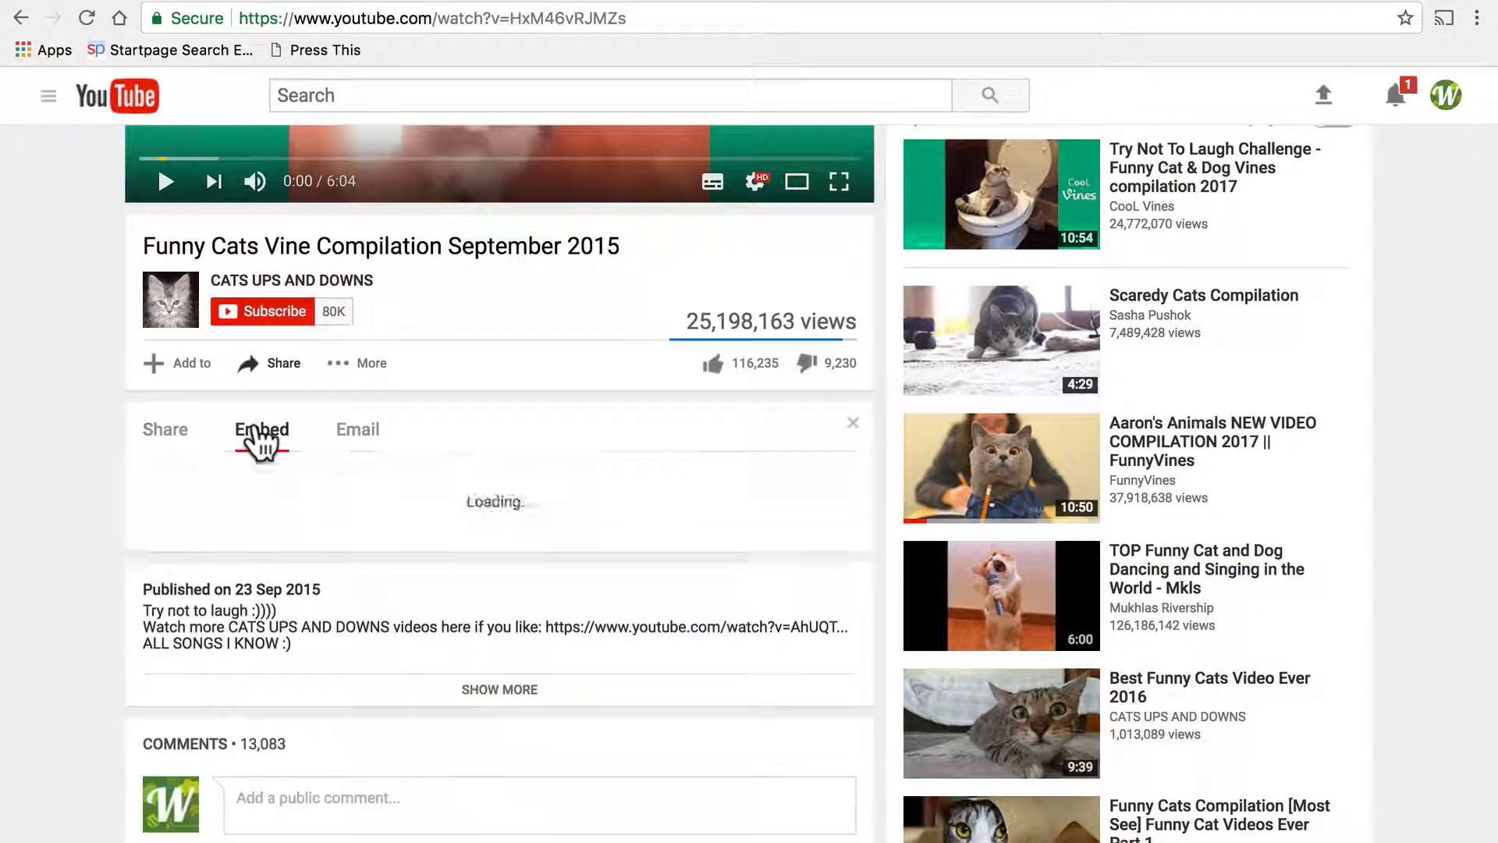
left_click(263, 429)
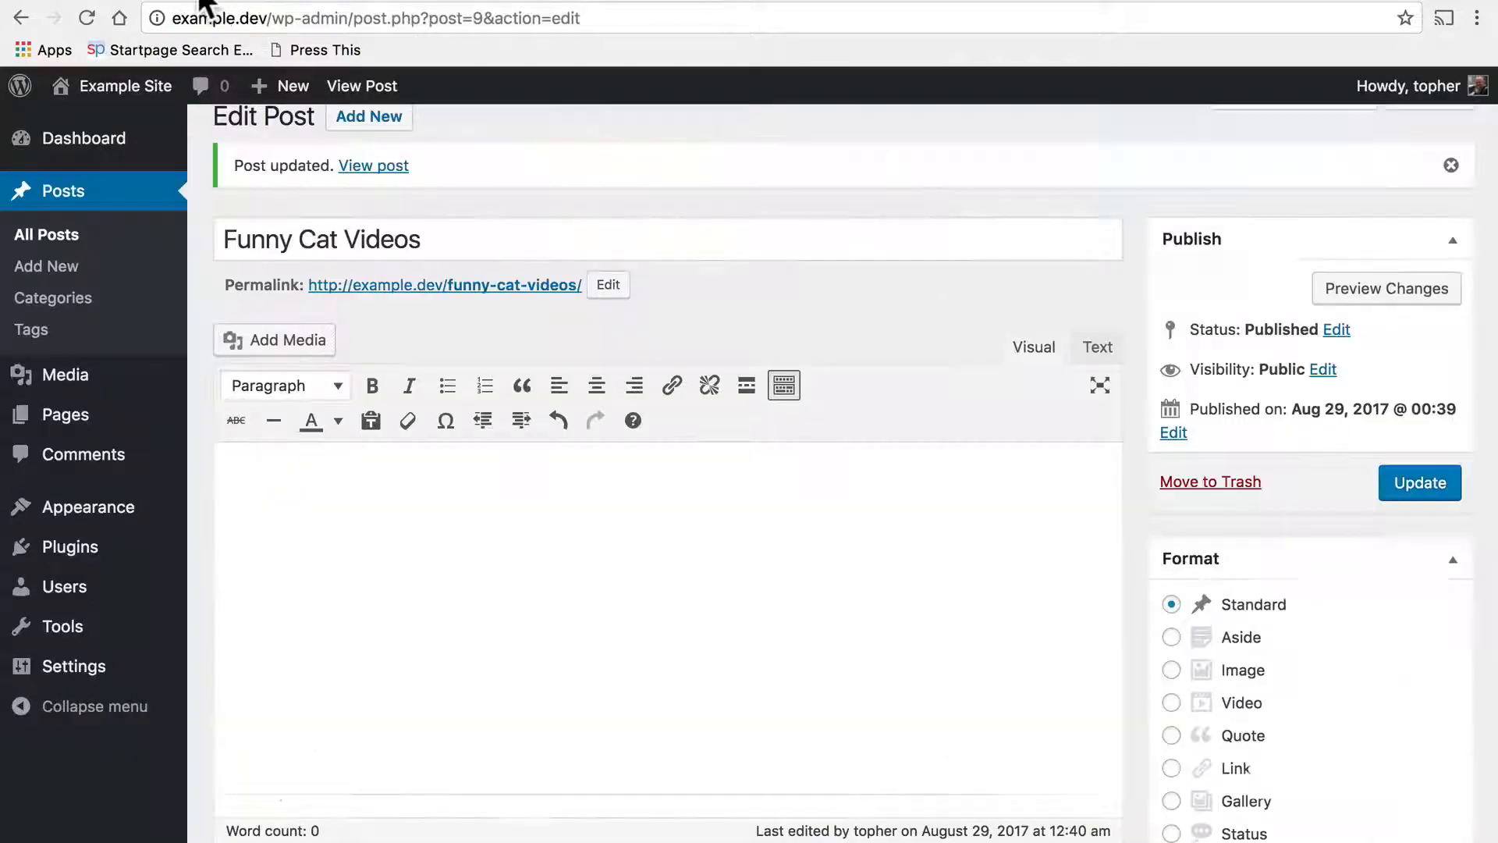
mouse_move(1097, 347)
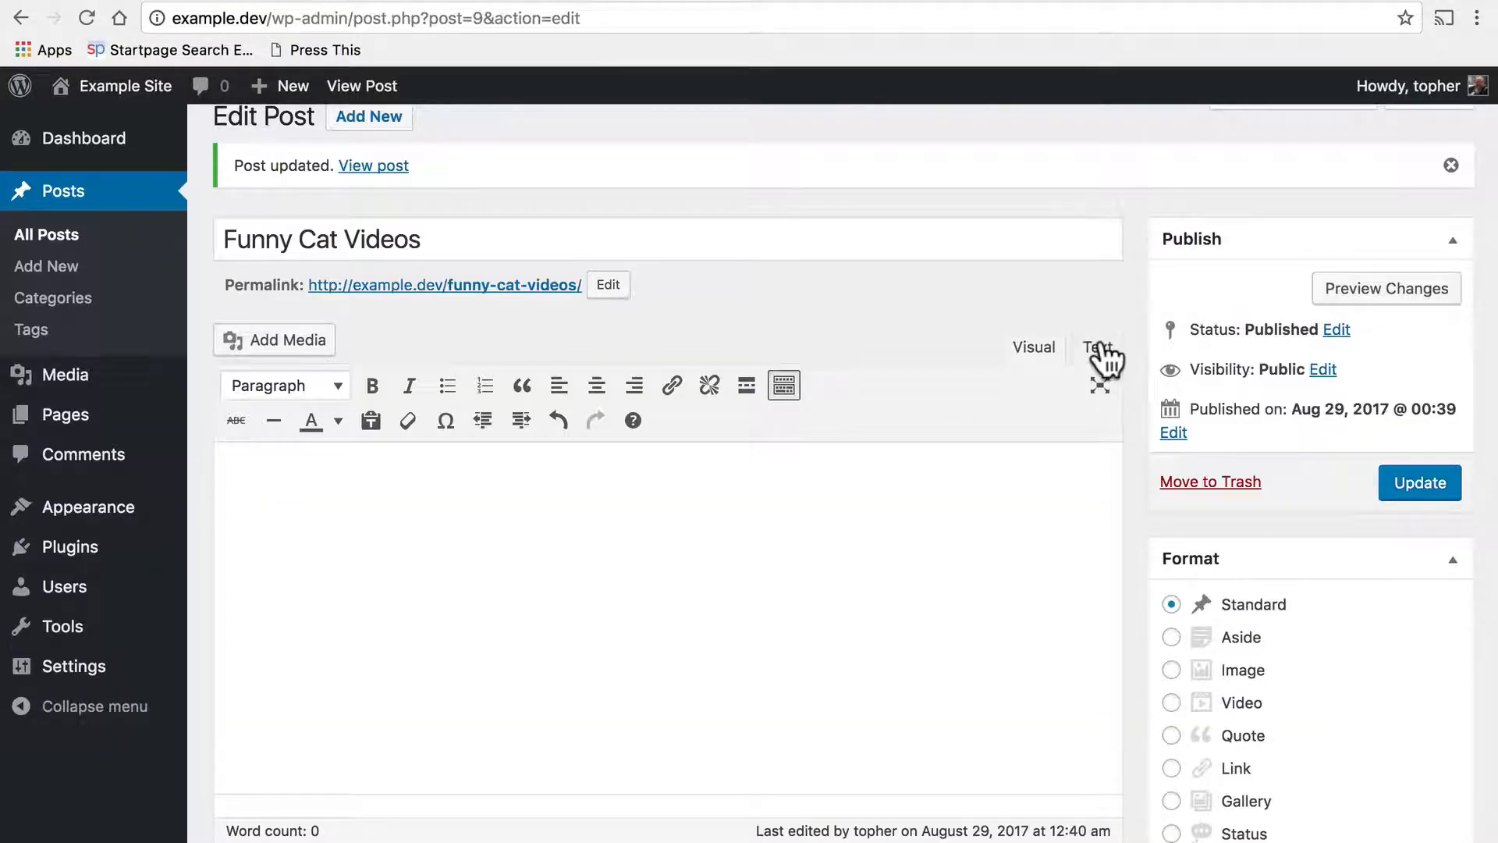
- Paste the 560×315 YouTube iframe code in the Text editor and preview it in Visual
left_click(1098, 346)
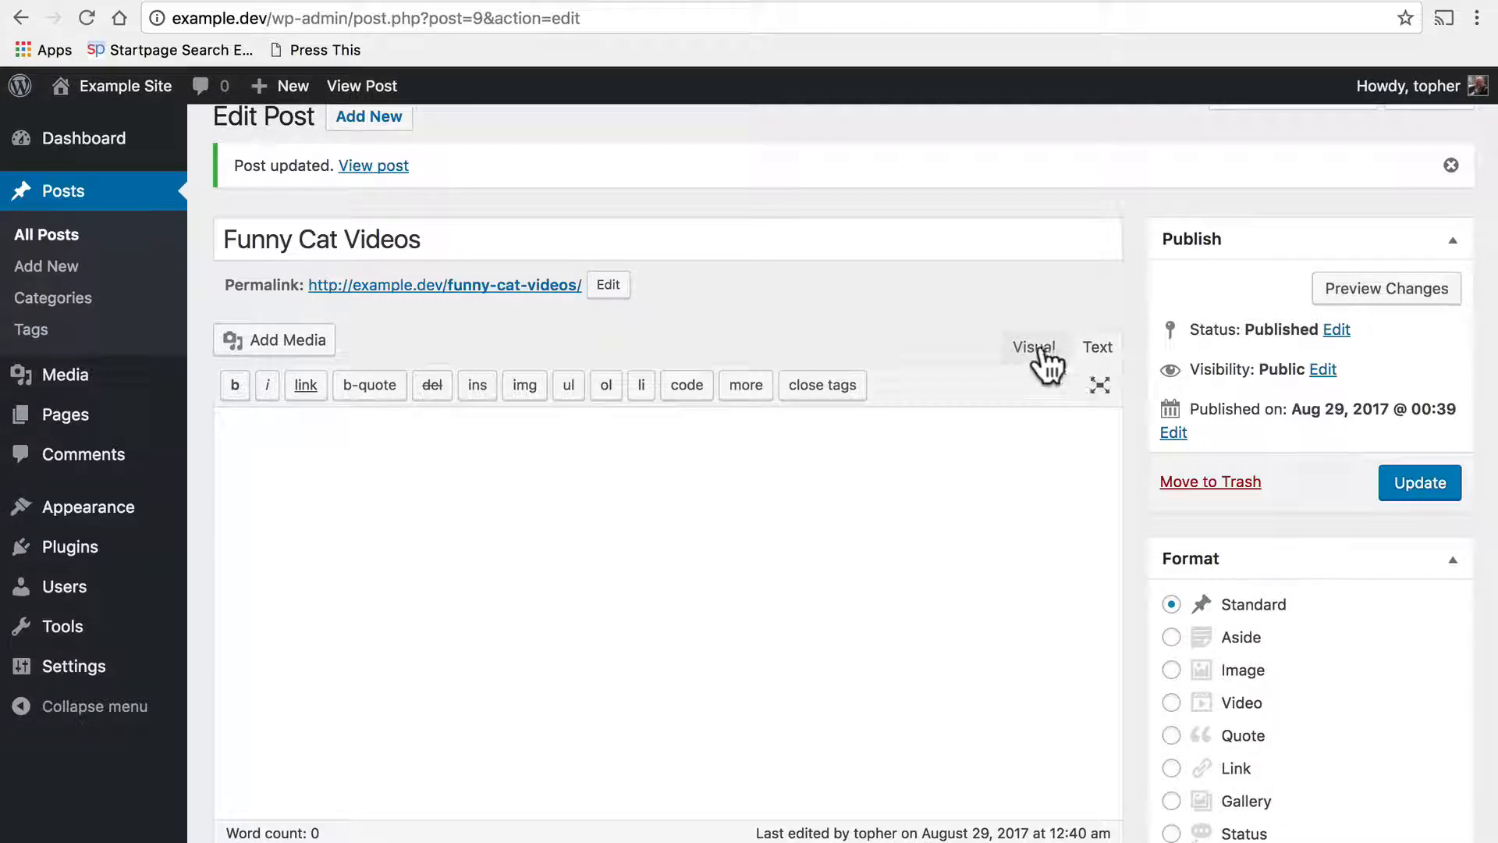
mouse_move(668, 532)
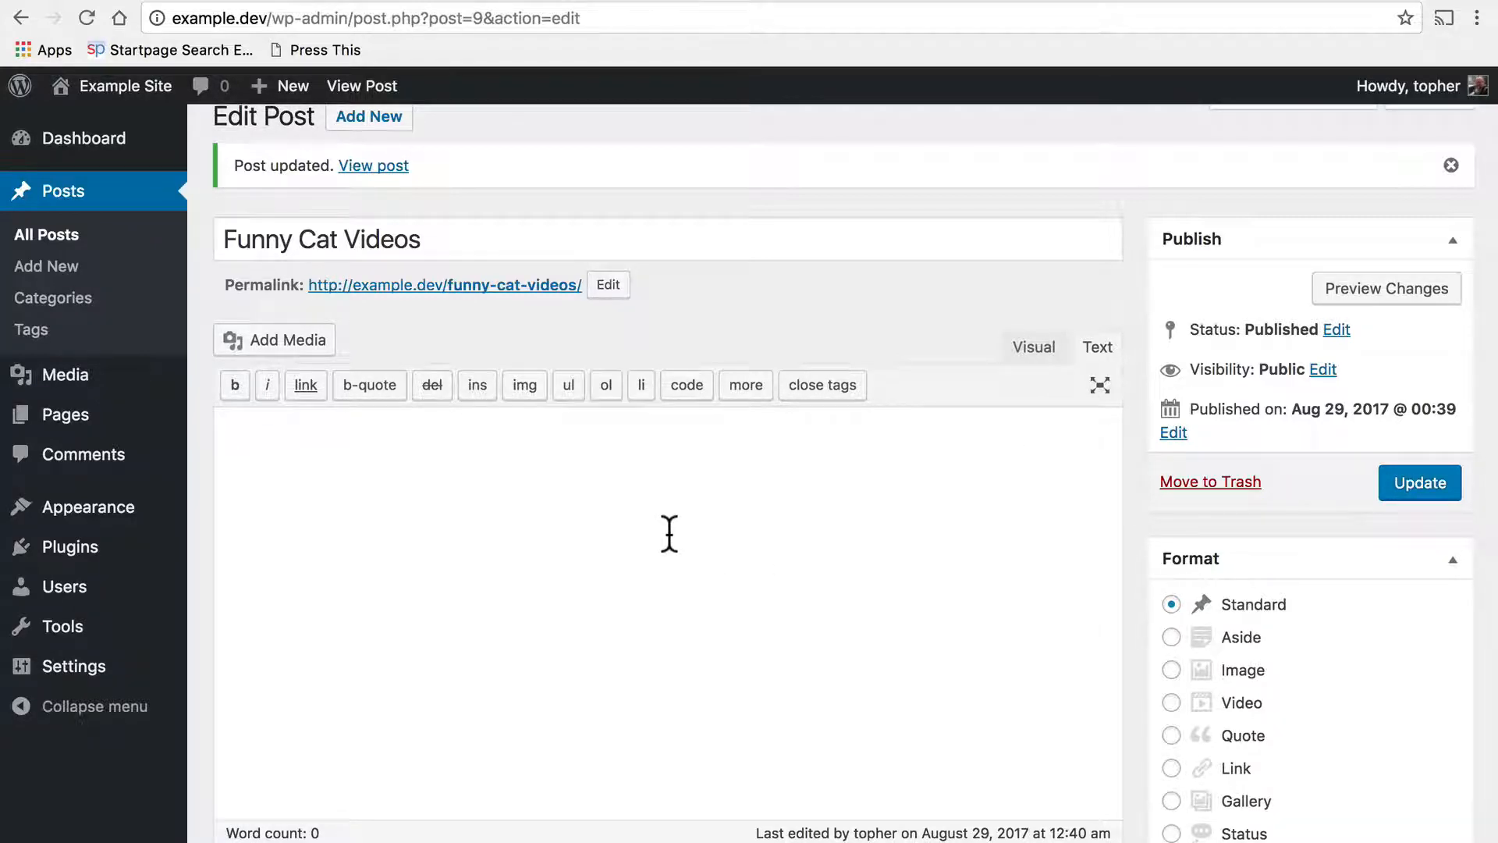
type("<iframe width=\"560\" height=\"315\" src=\"https://www.youtube.com/embed/HxM46vRJMZs\" frameborder=\"0\" allowfullscreen></iframe>")
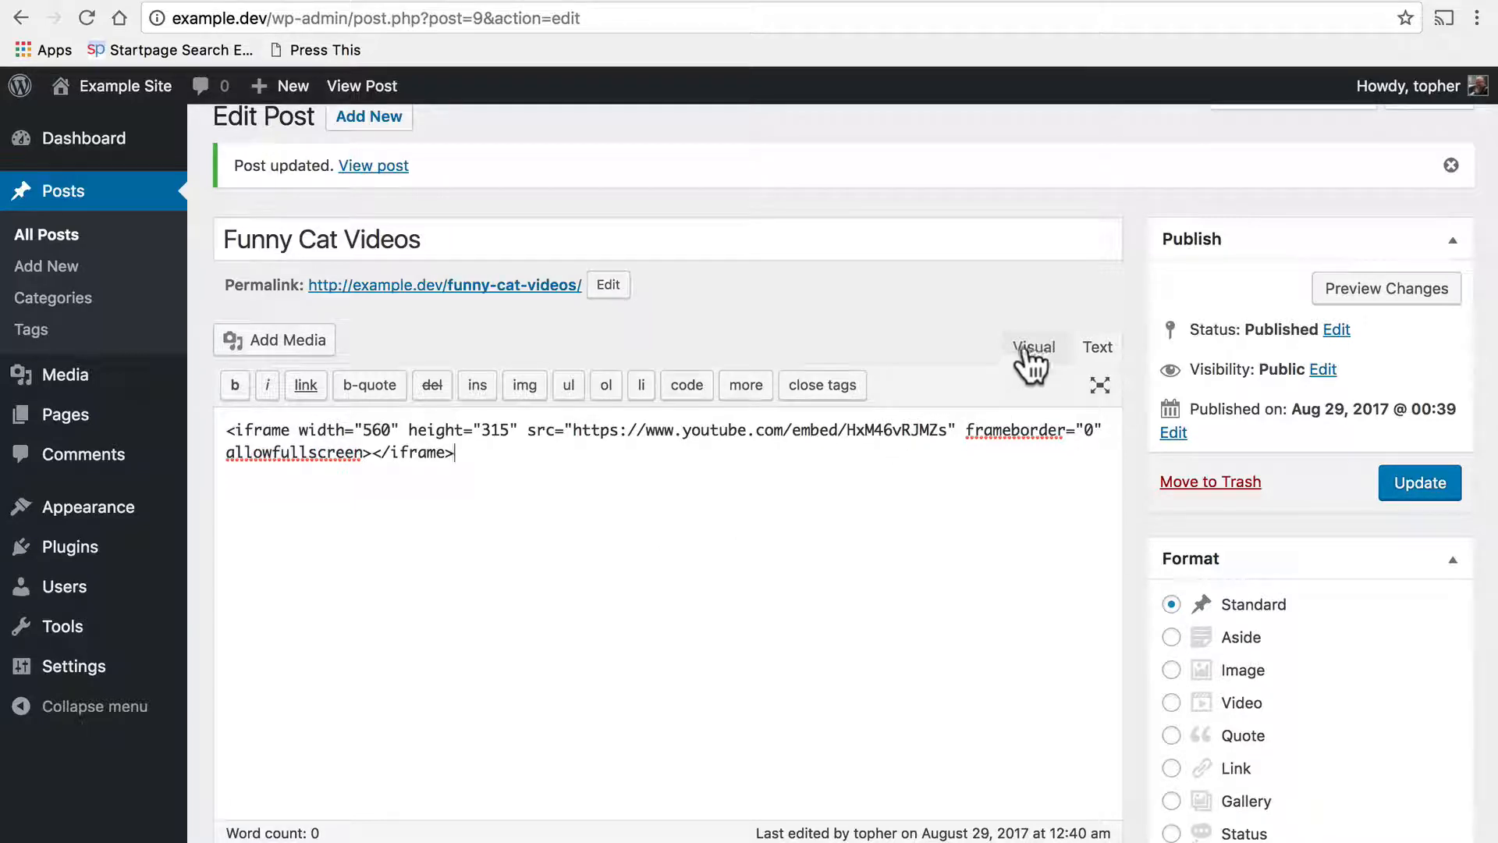
left_click(1032, 347)
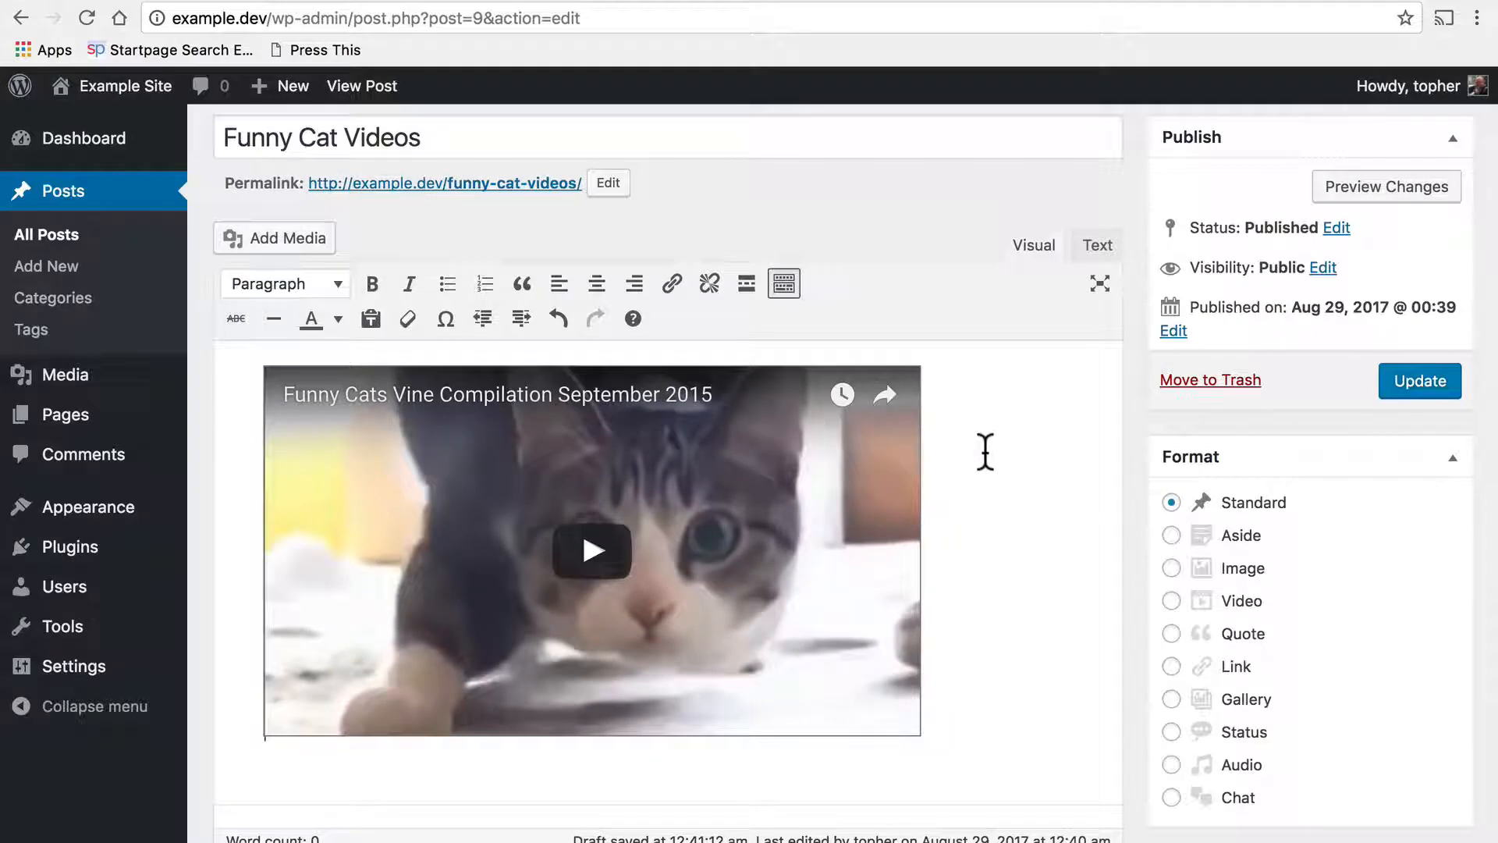
mouse_move(1095, 239)
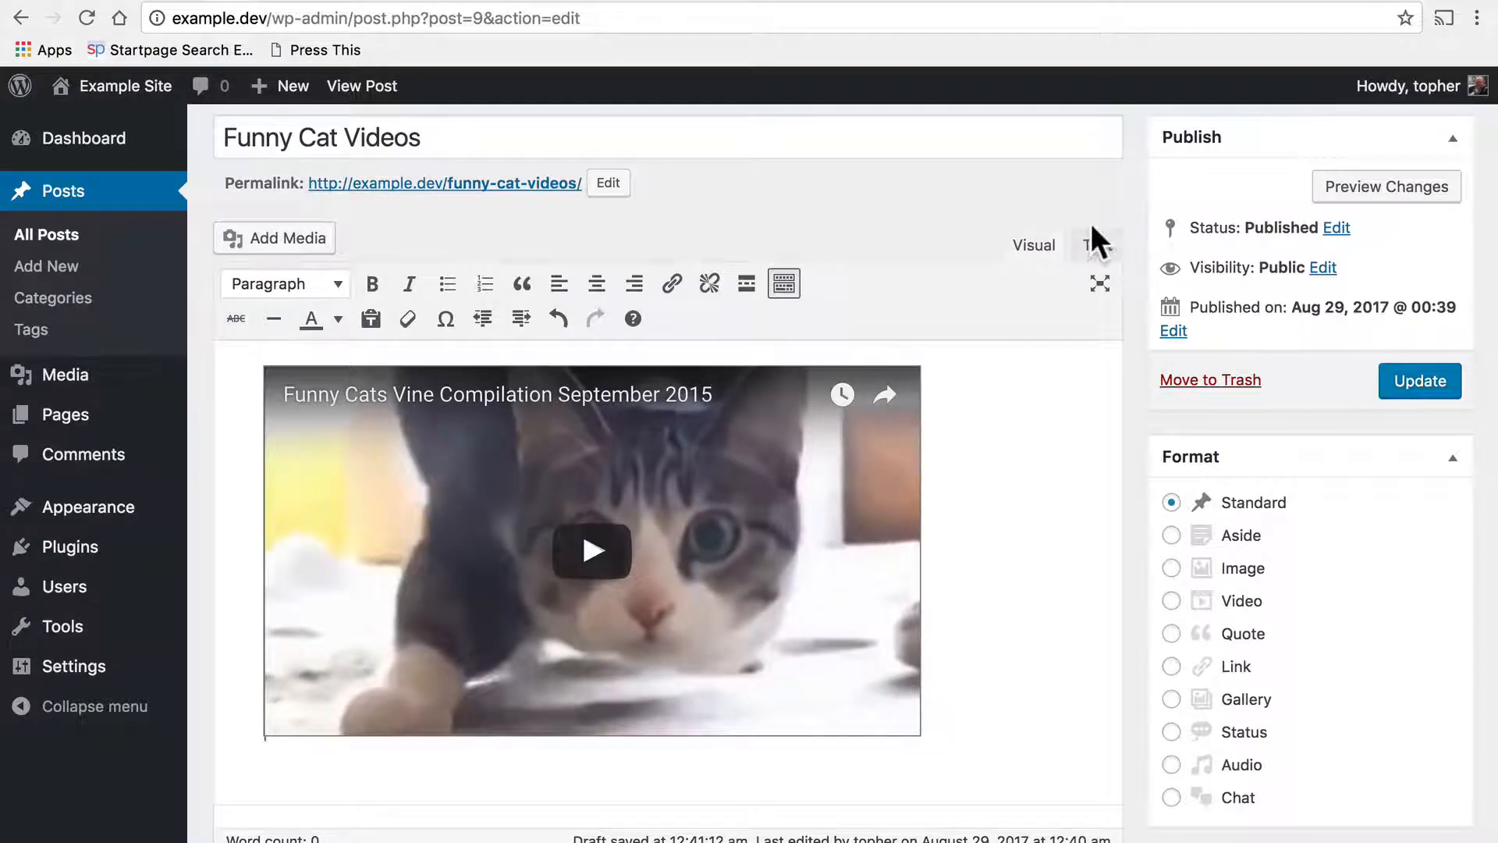
left_click(1095, 244)
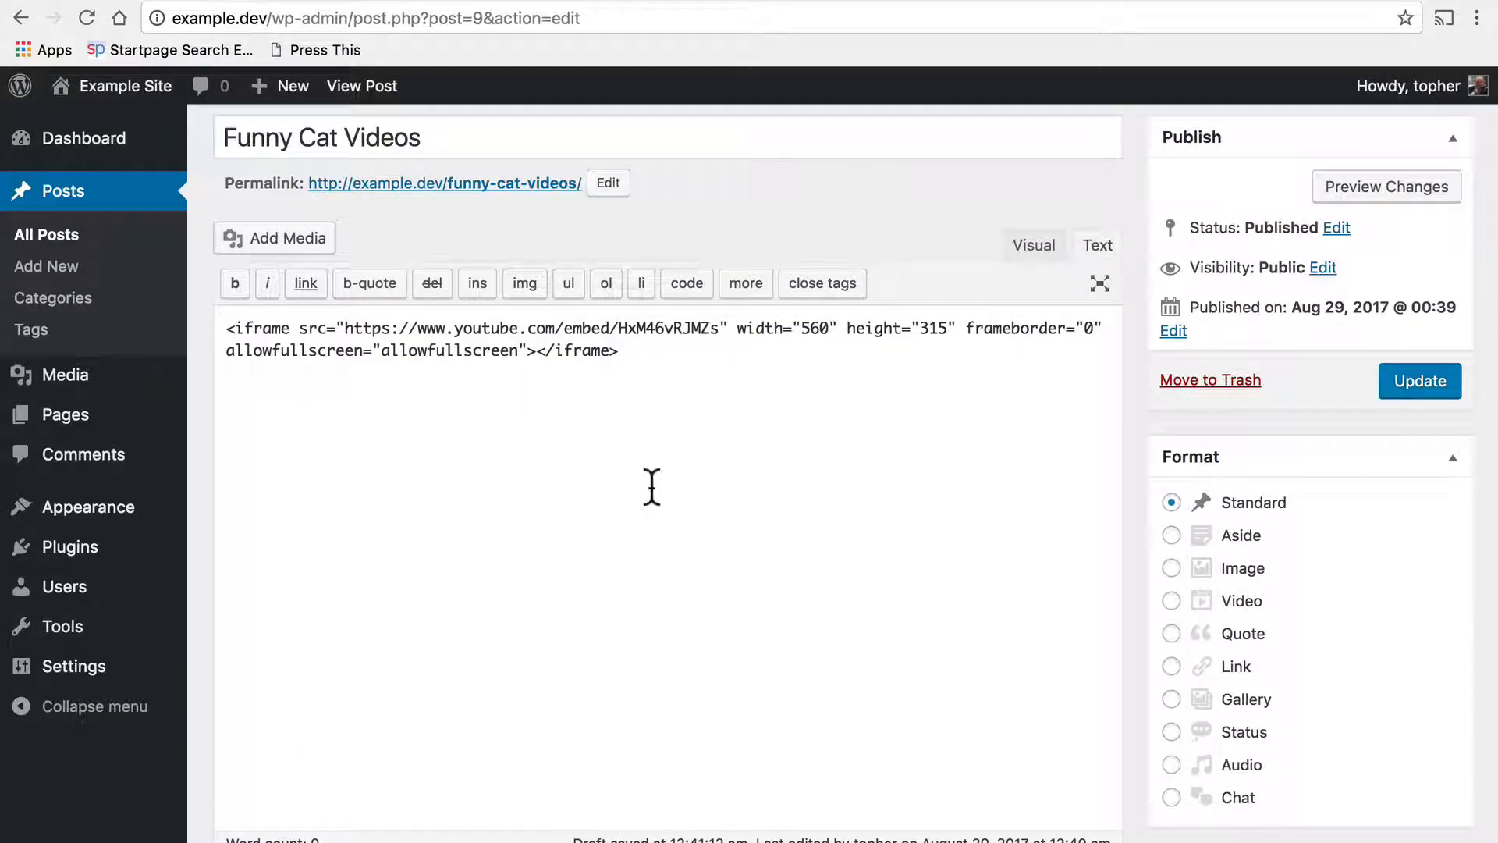
mouse_move(578, 187)
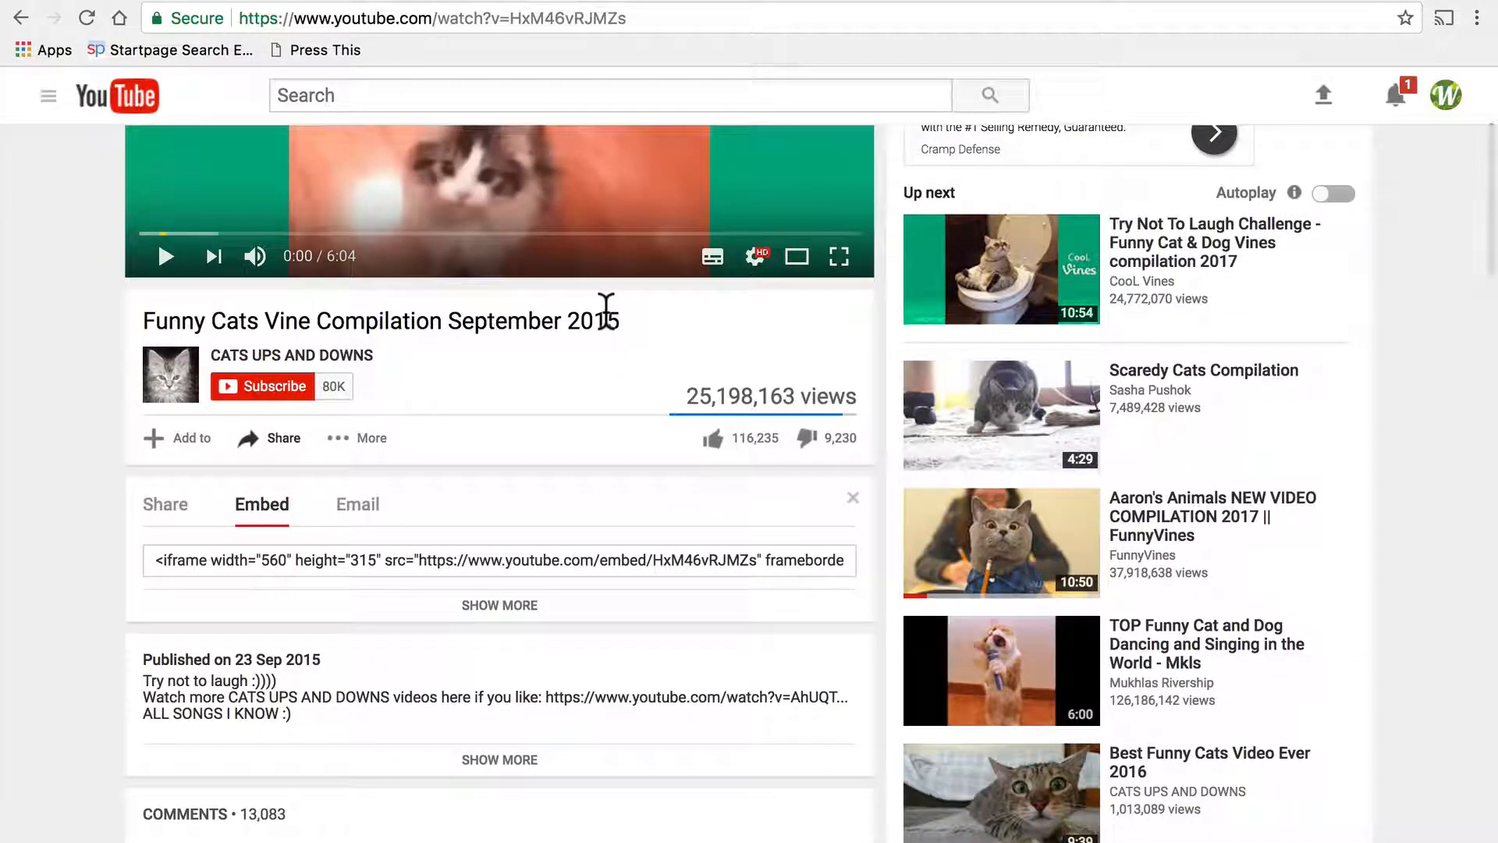
mouse_move(591, 552)
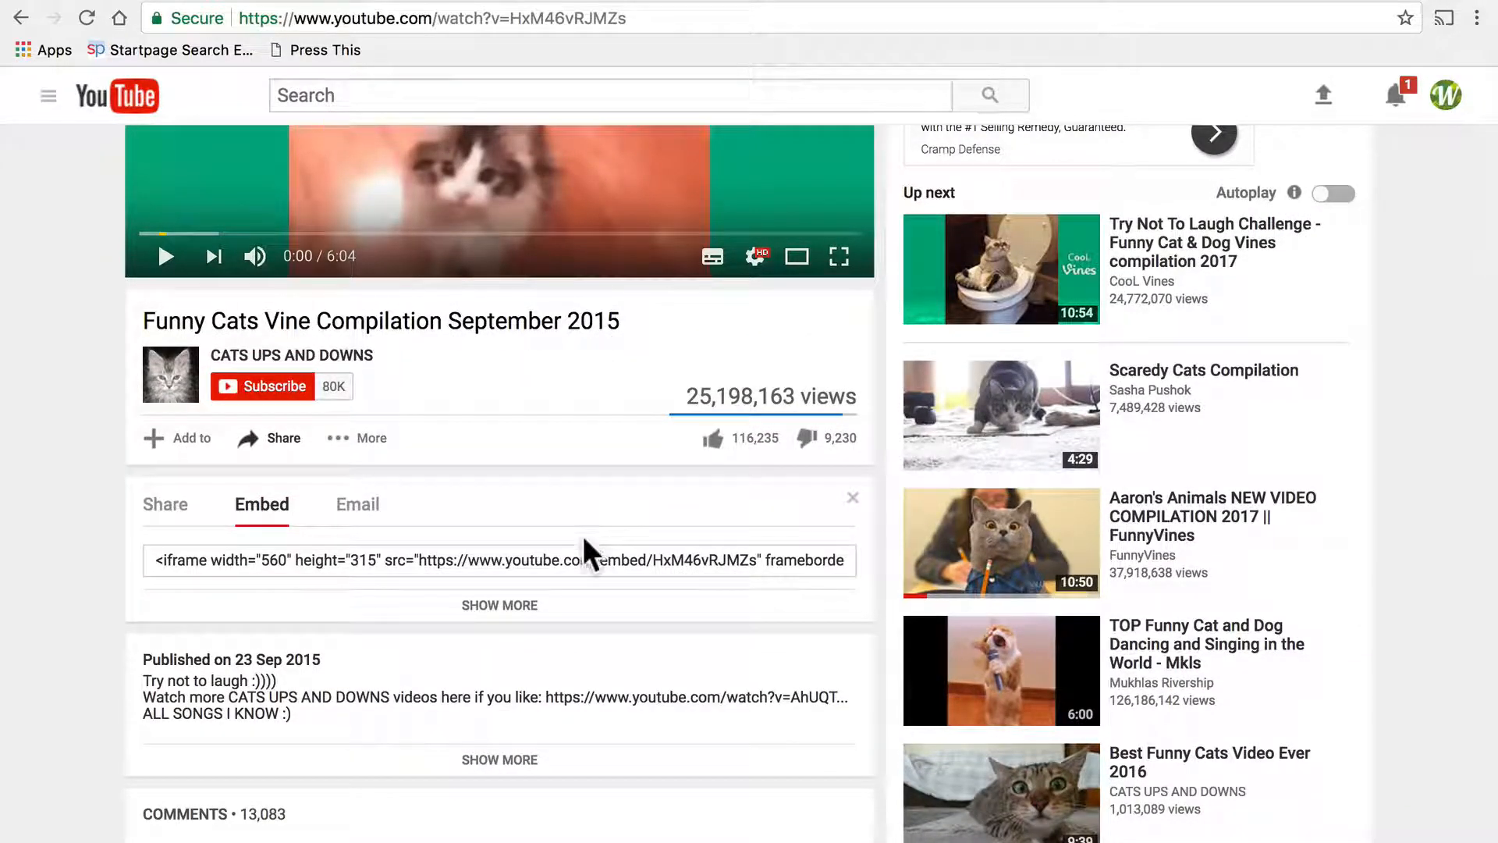
mouse_move(493, 574)
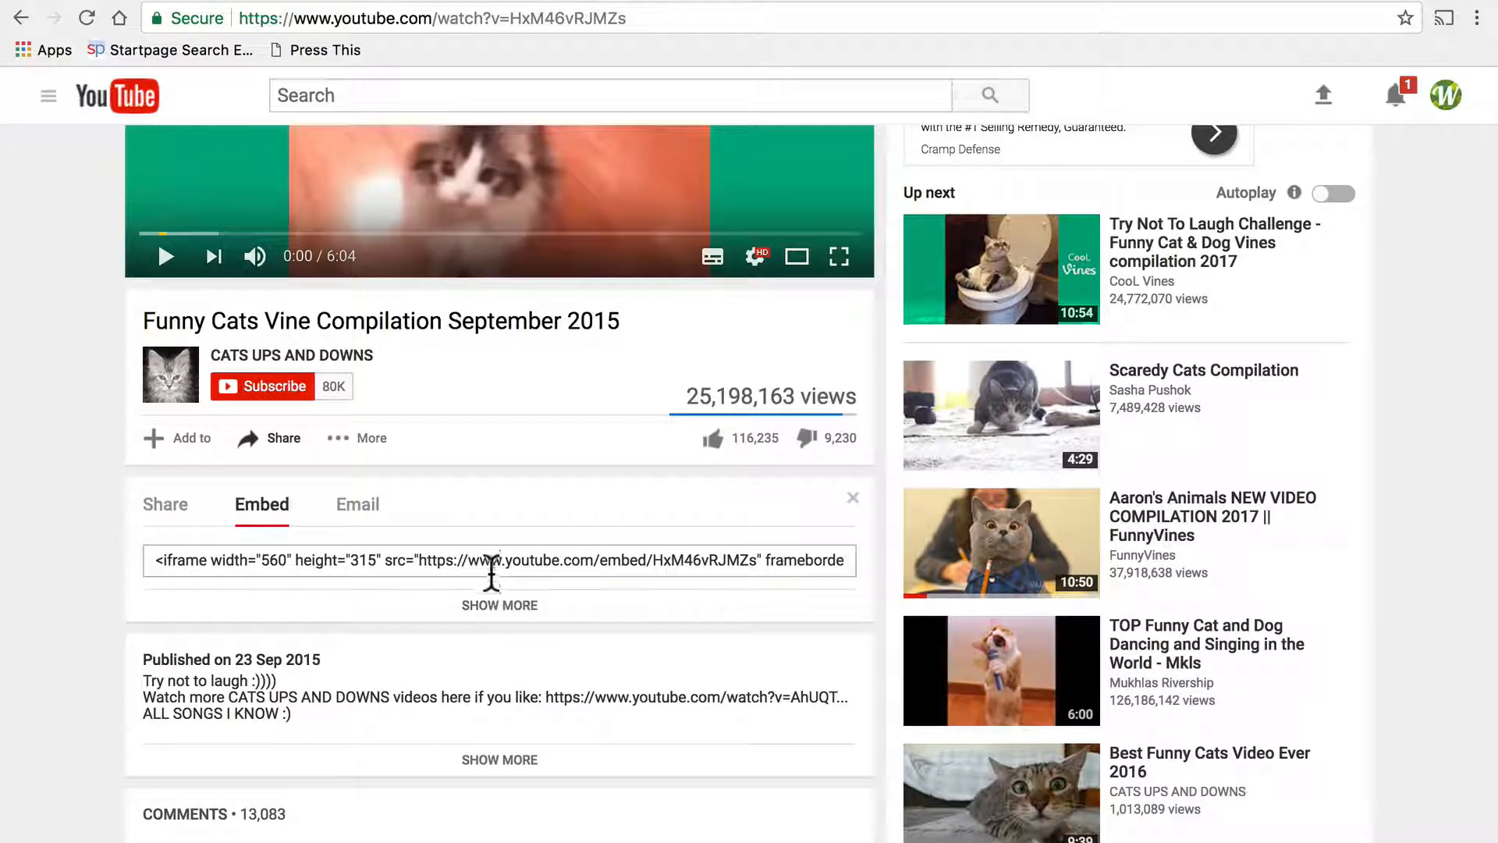
- Keep the 560 × 315 size and untick suggested videos and title/player actions
left_click(498, 604)
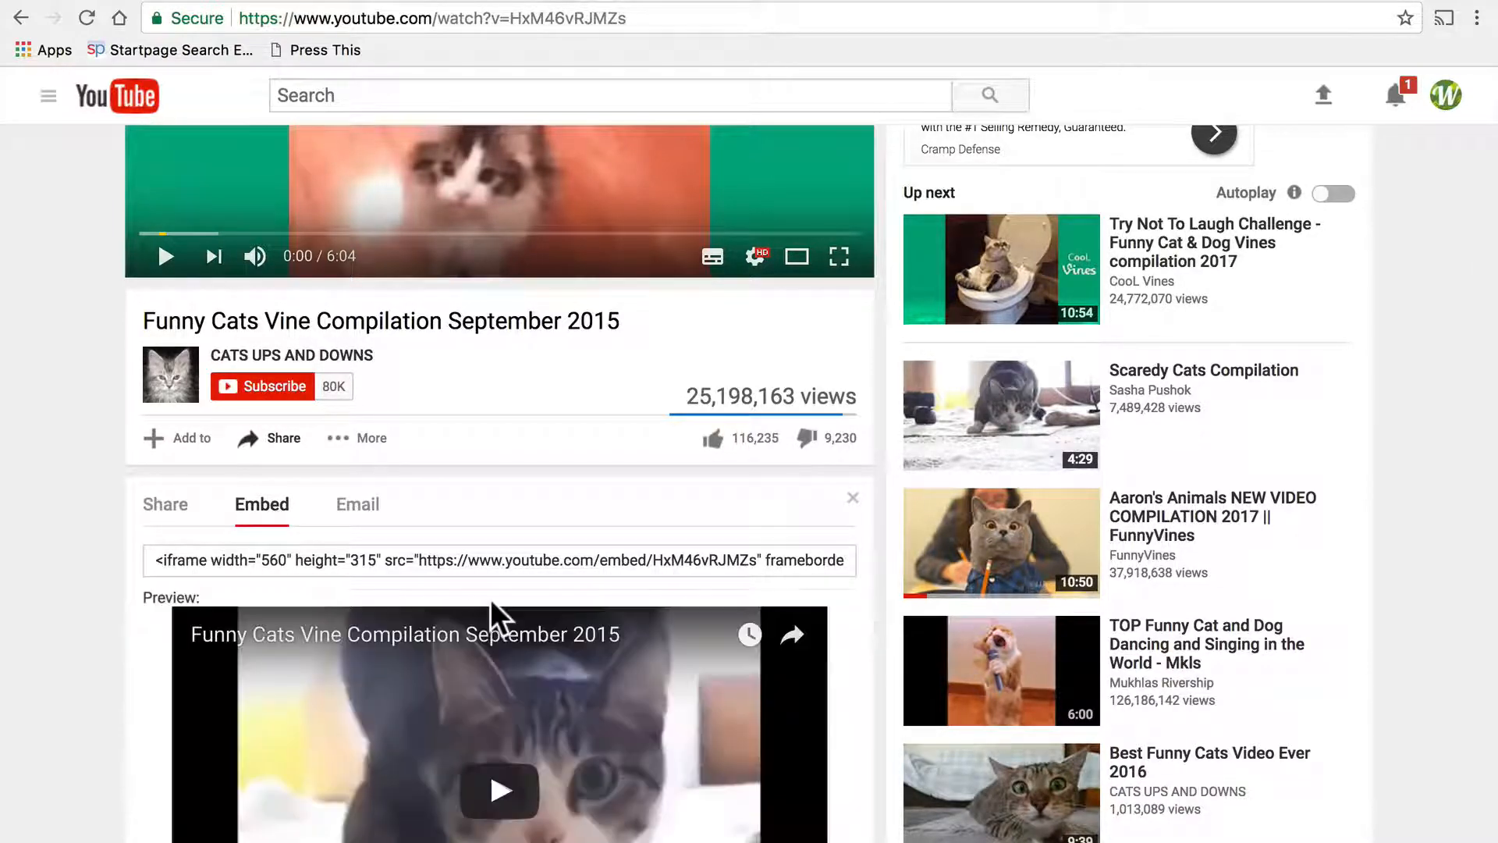
scroll("down", 3)
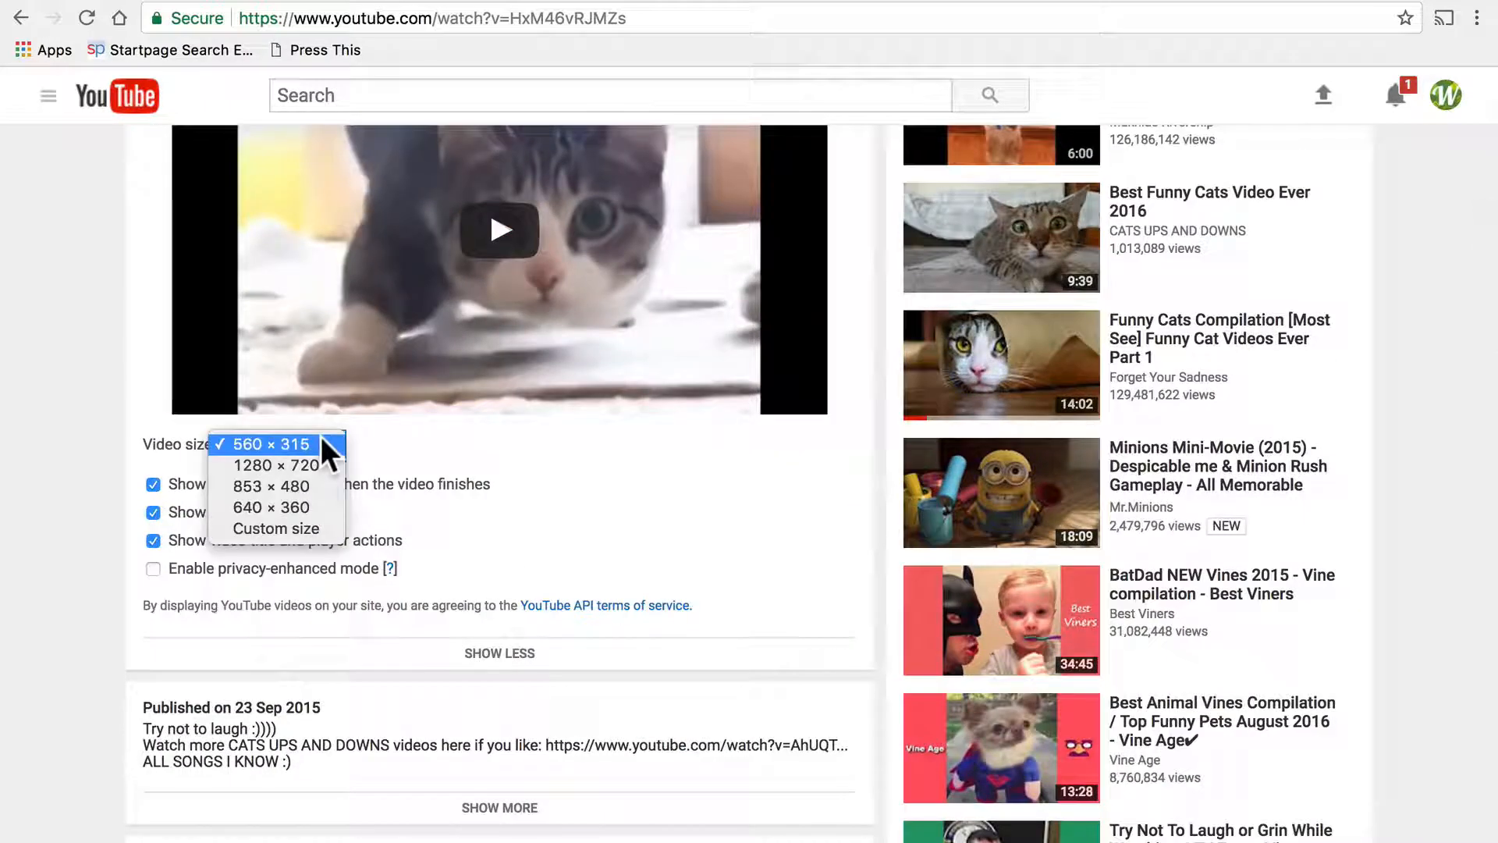
left_click(267, 443)
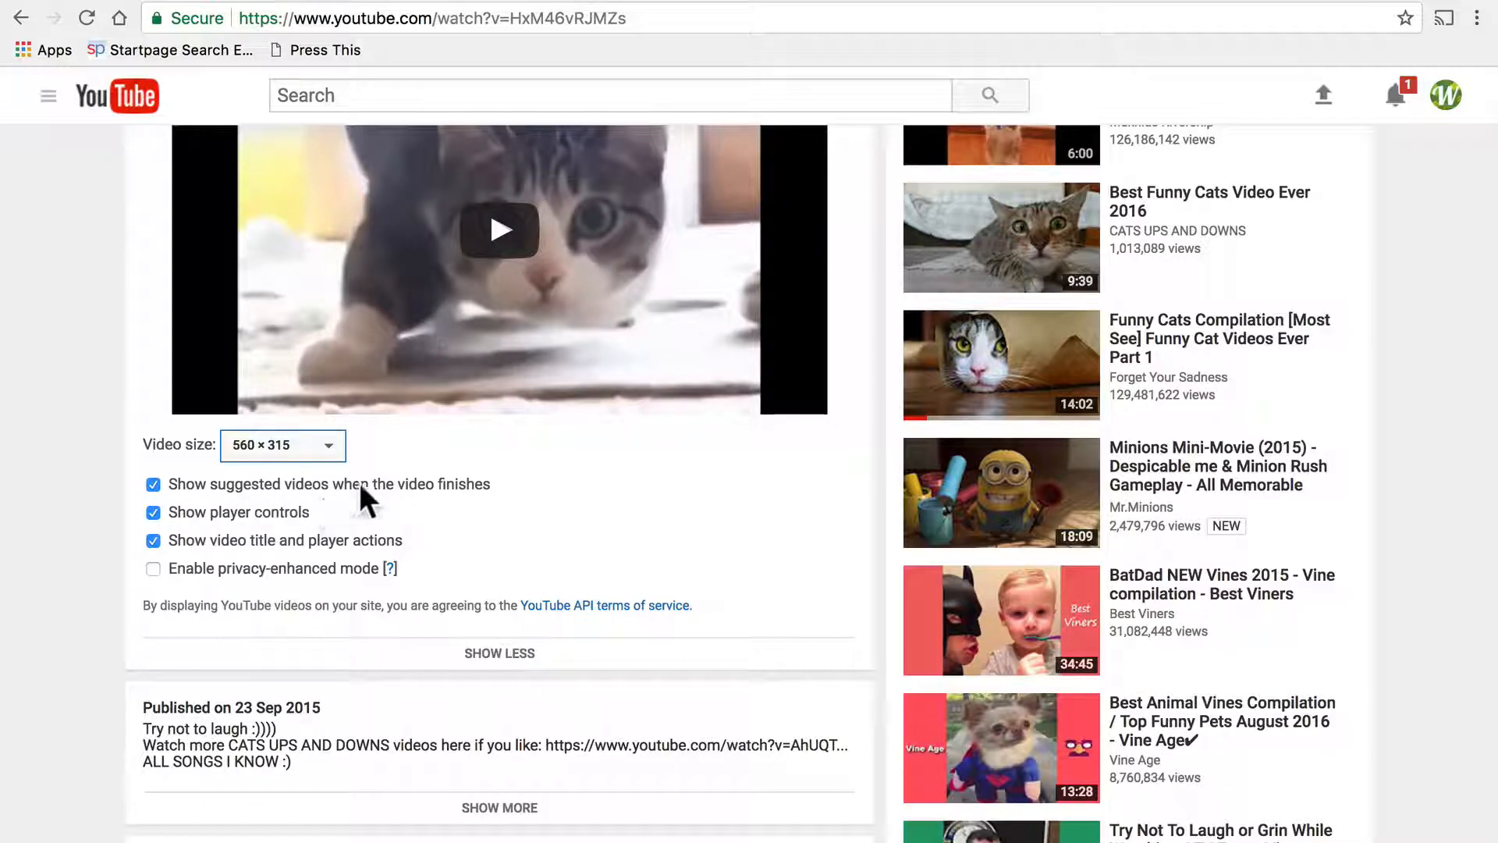
mouse_move(487, 507)
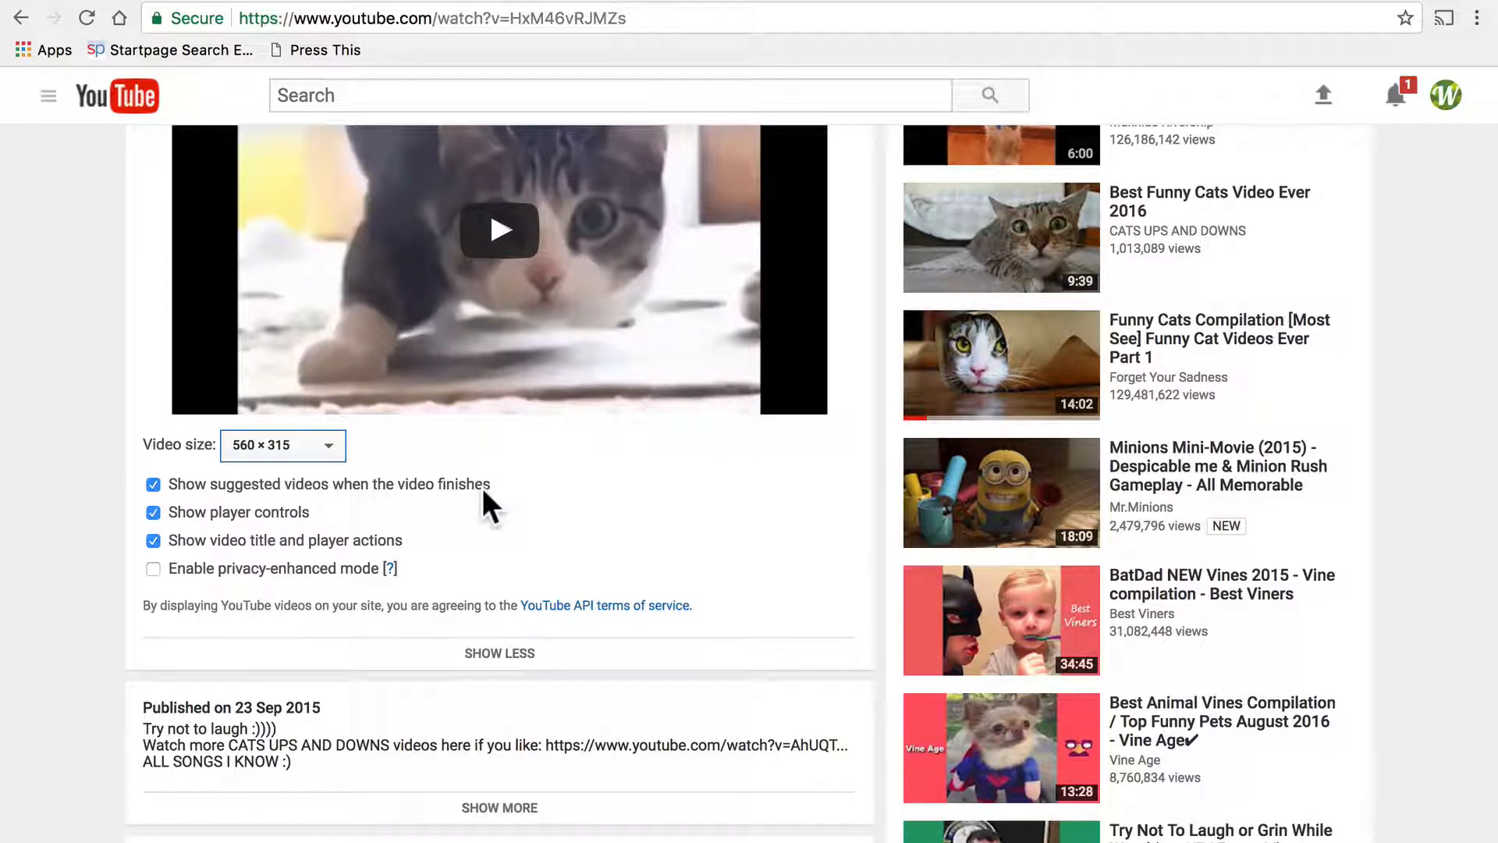
left_click(153, 485)
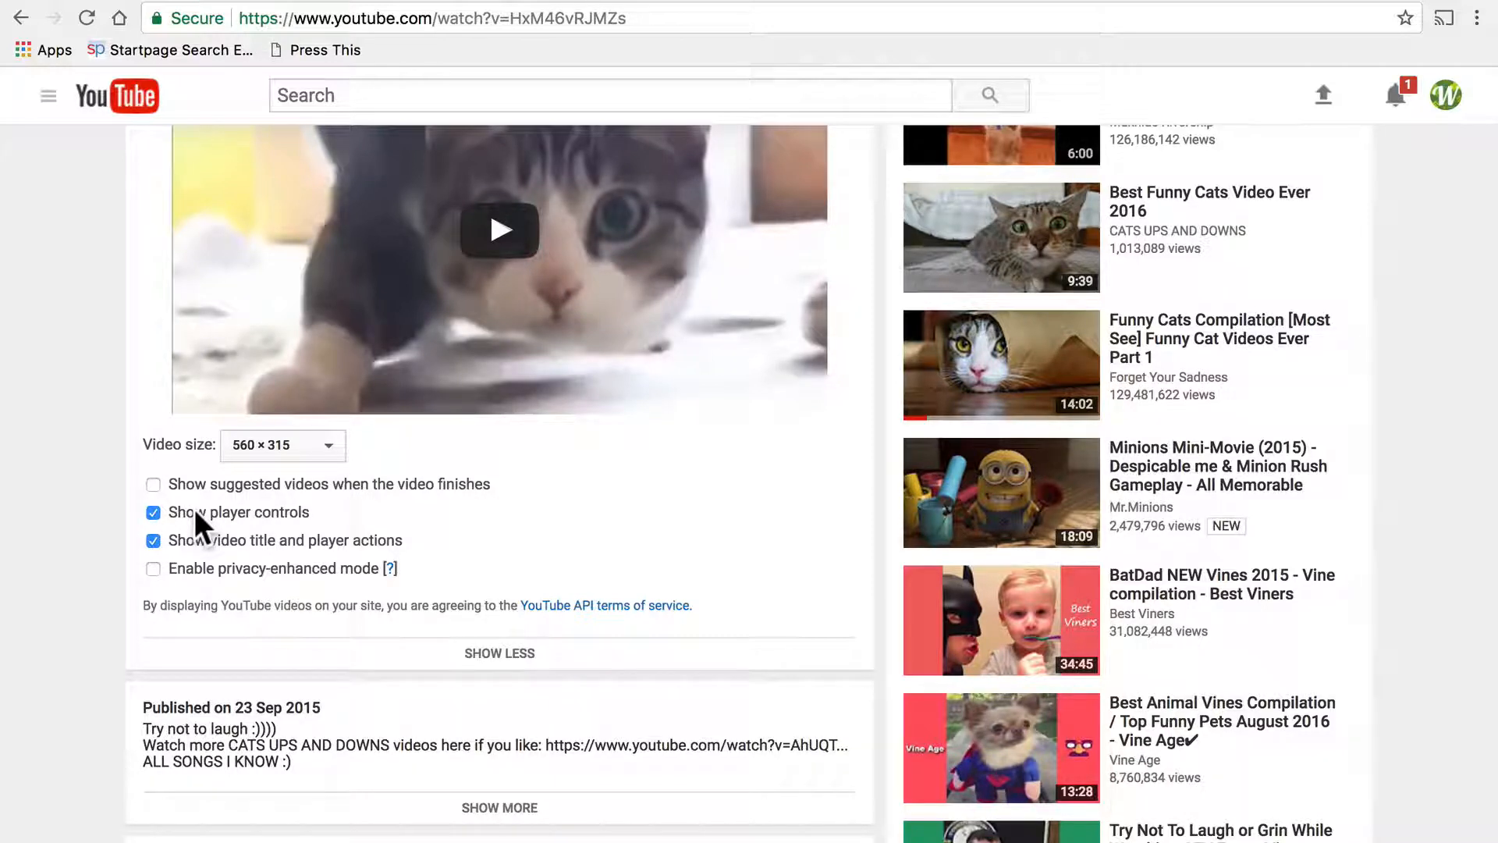
mouse_move(191, 554)
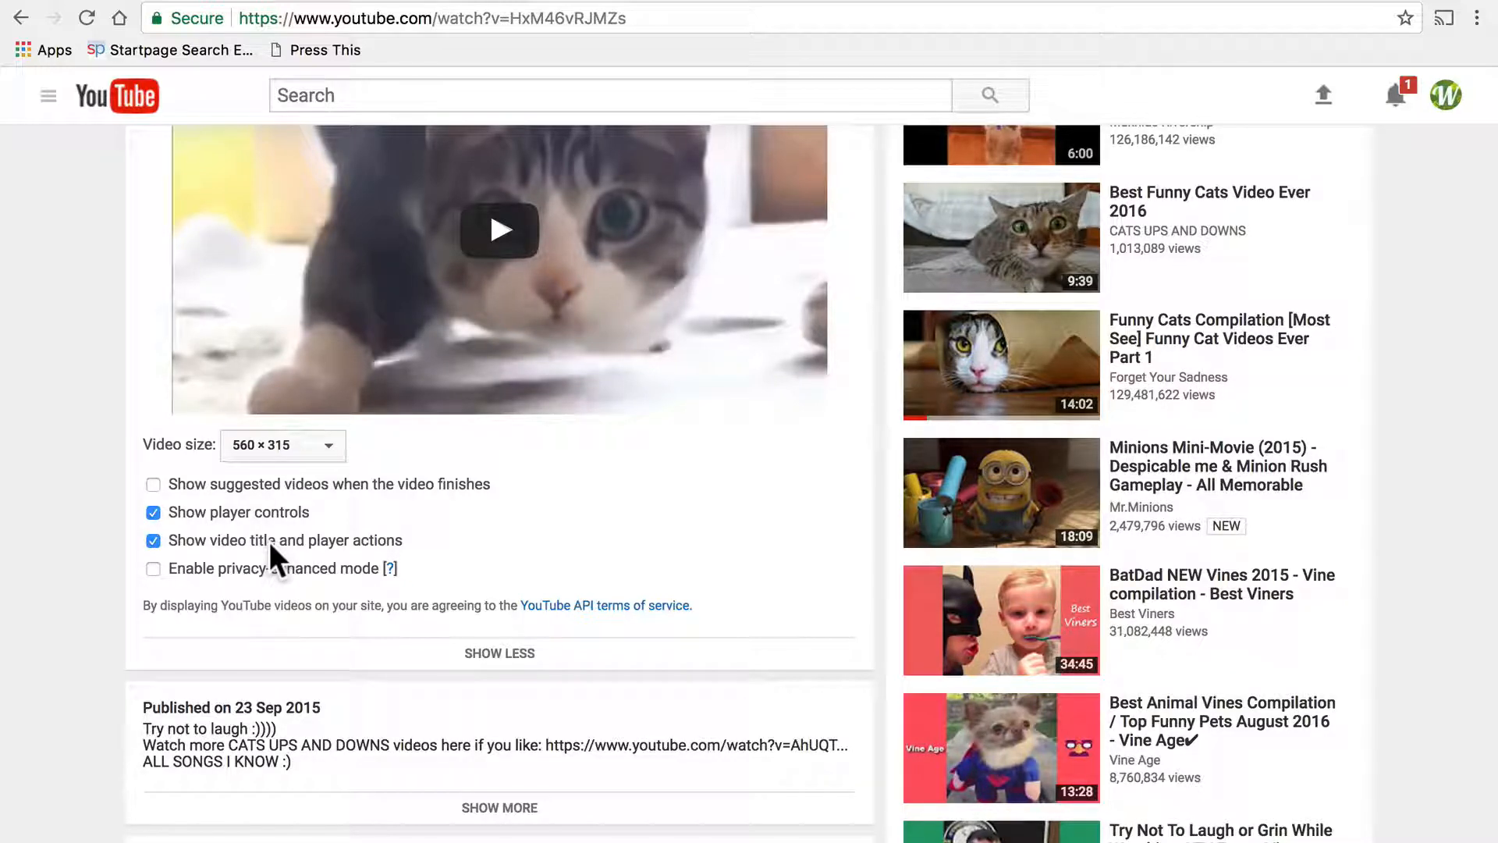
left_click(153, 540)
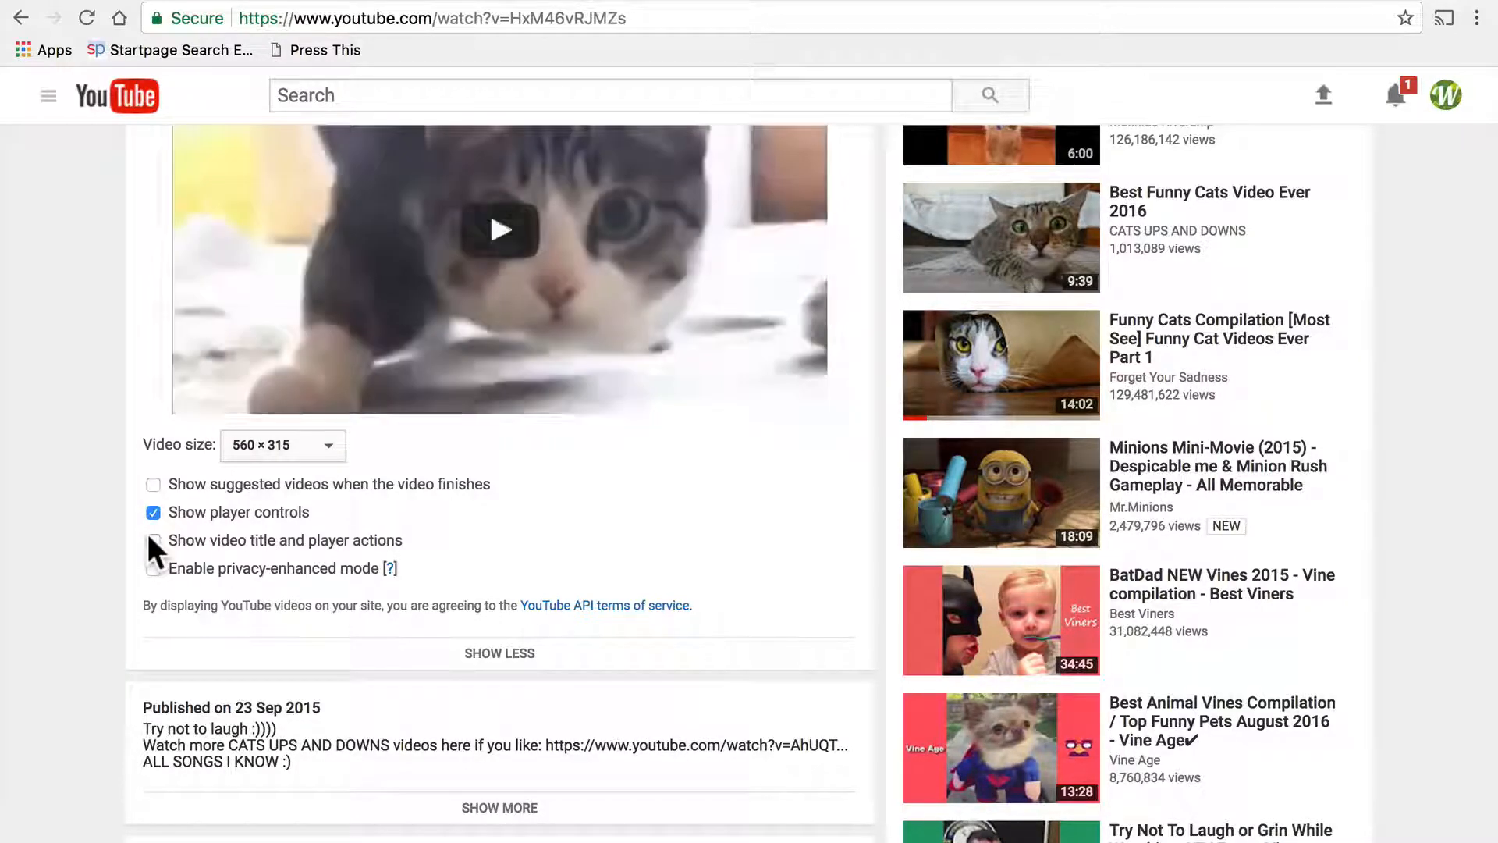
scroll("up", 3)
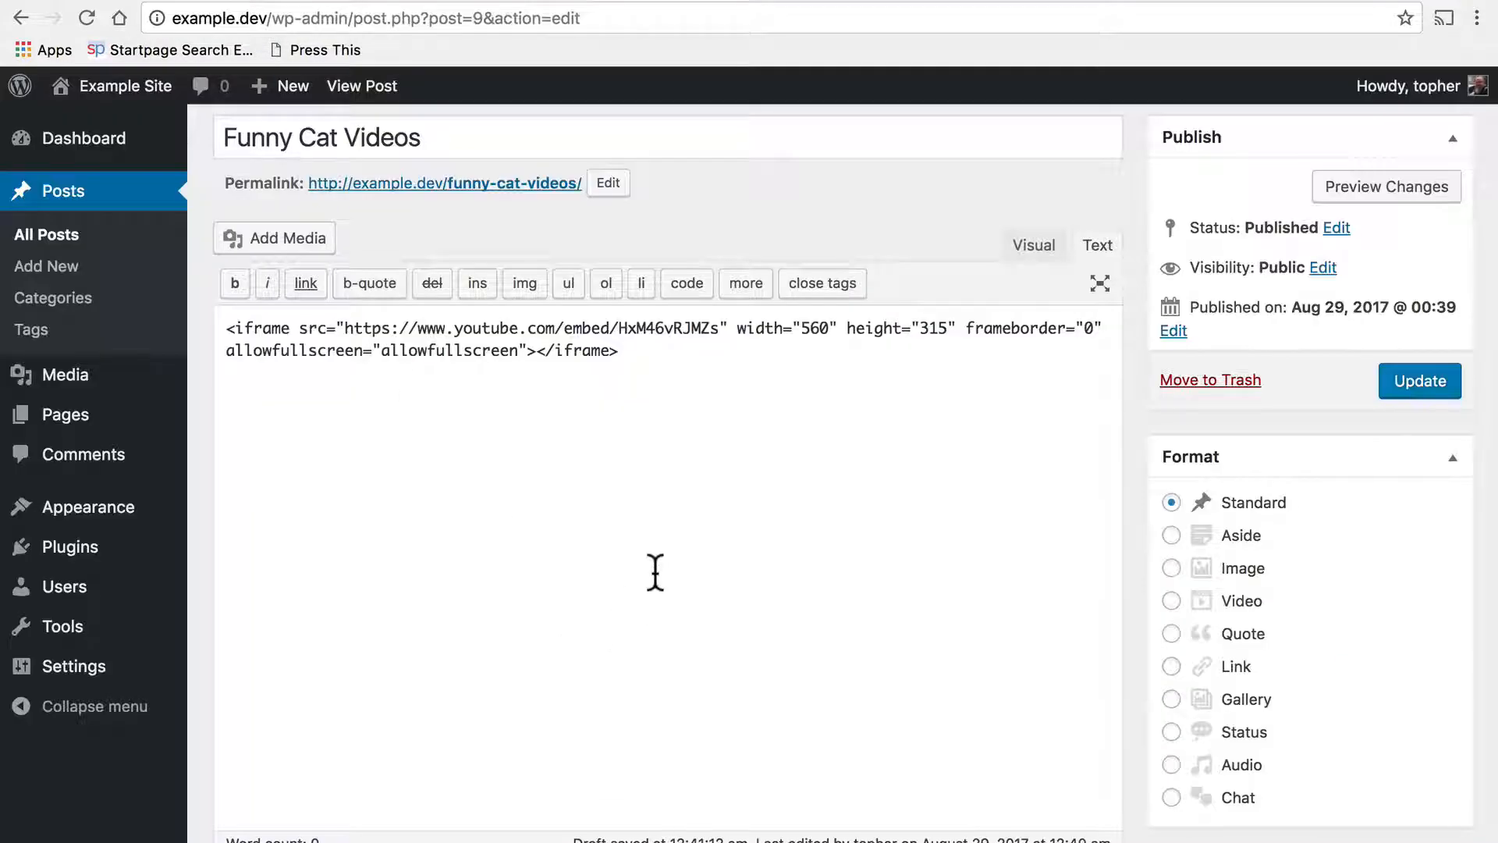
- Replace the post's iframe with the new rel=0 YouTube embed code
type("<iframe width=\"560\" height=\"315\" src=\"https://www.youtube.com/embed/HxM46vRJMZs?rel=0&amp;showinfo=0\" frameborder=\"0\" allowfullscreen></iframe>")
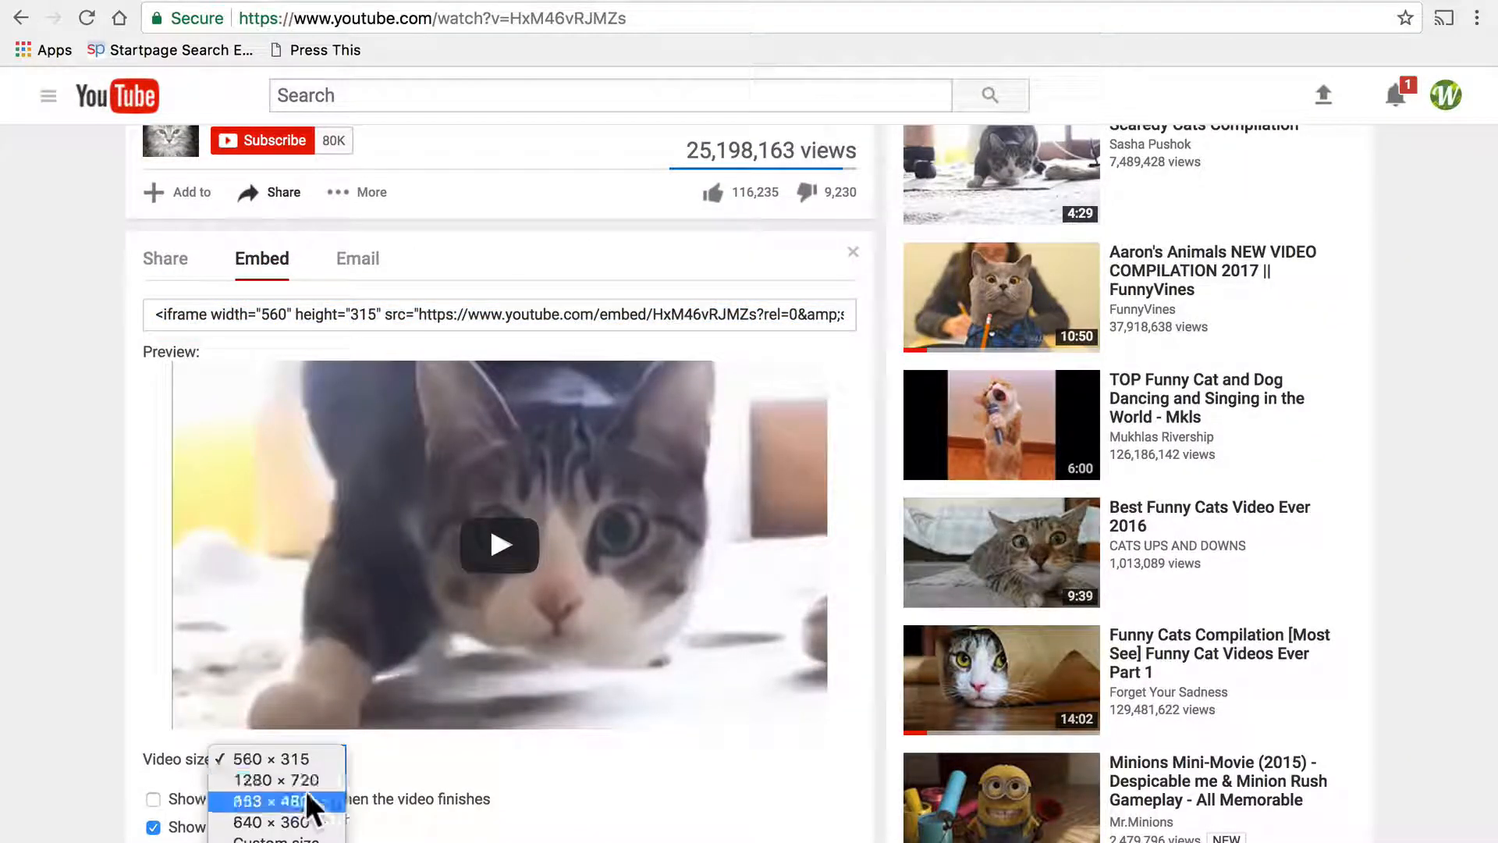
- Choose 853 × 480 from YouTube's embed Video size dropdown
left_click(274, 800)
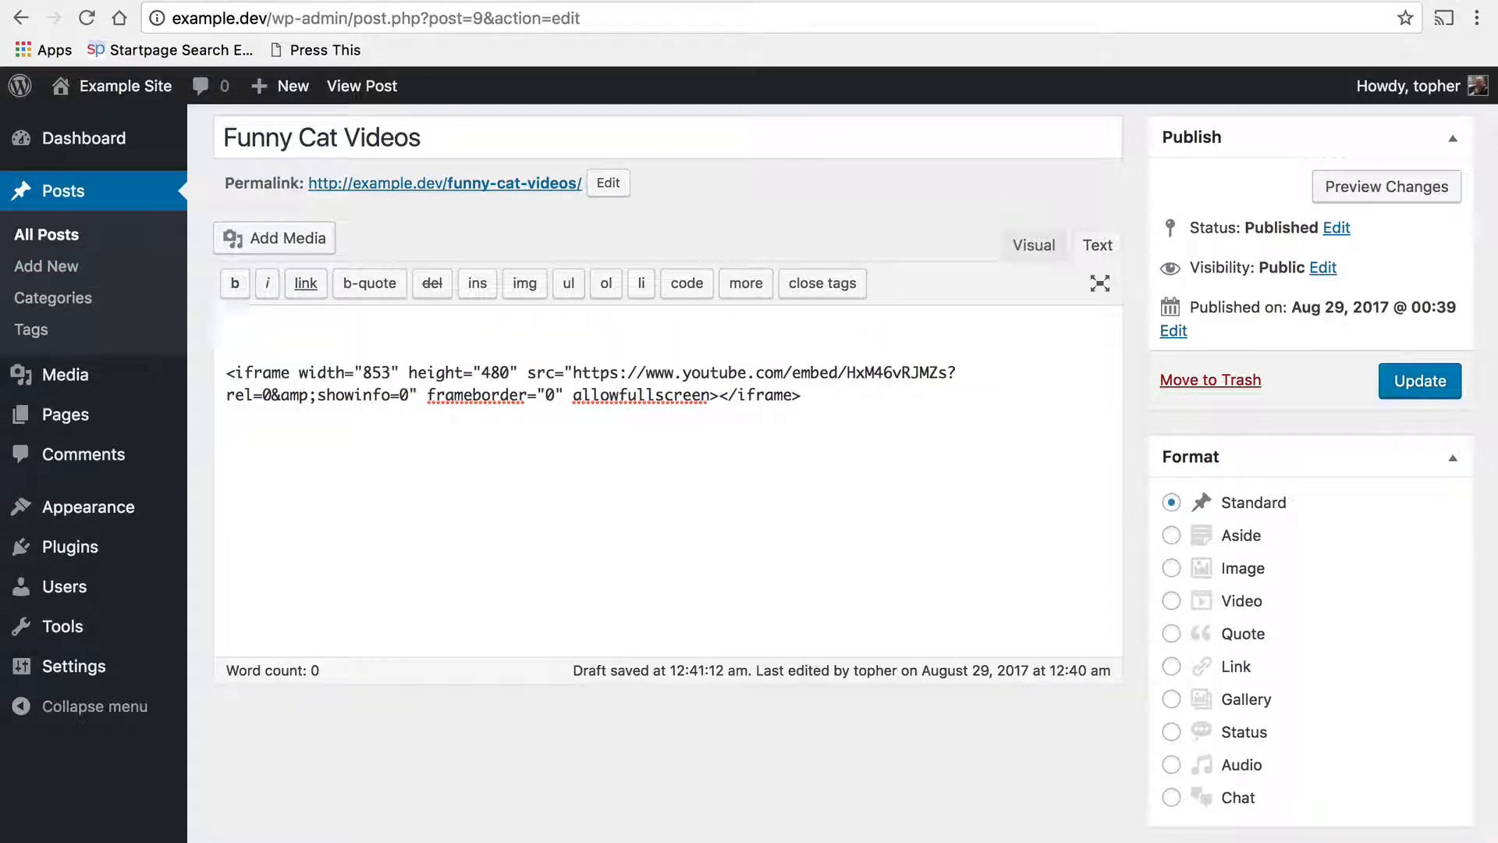
- Update 'Funny Cat Videos' with the 853×480 iframe embed code that hides suggestions and title
left_click(698, 344)
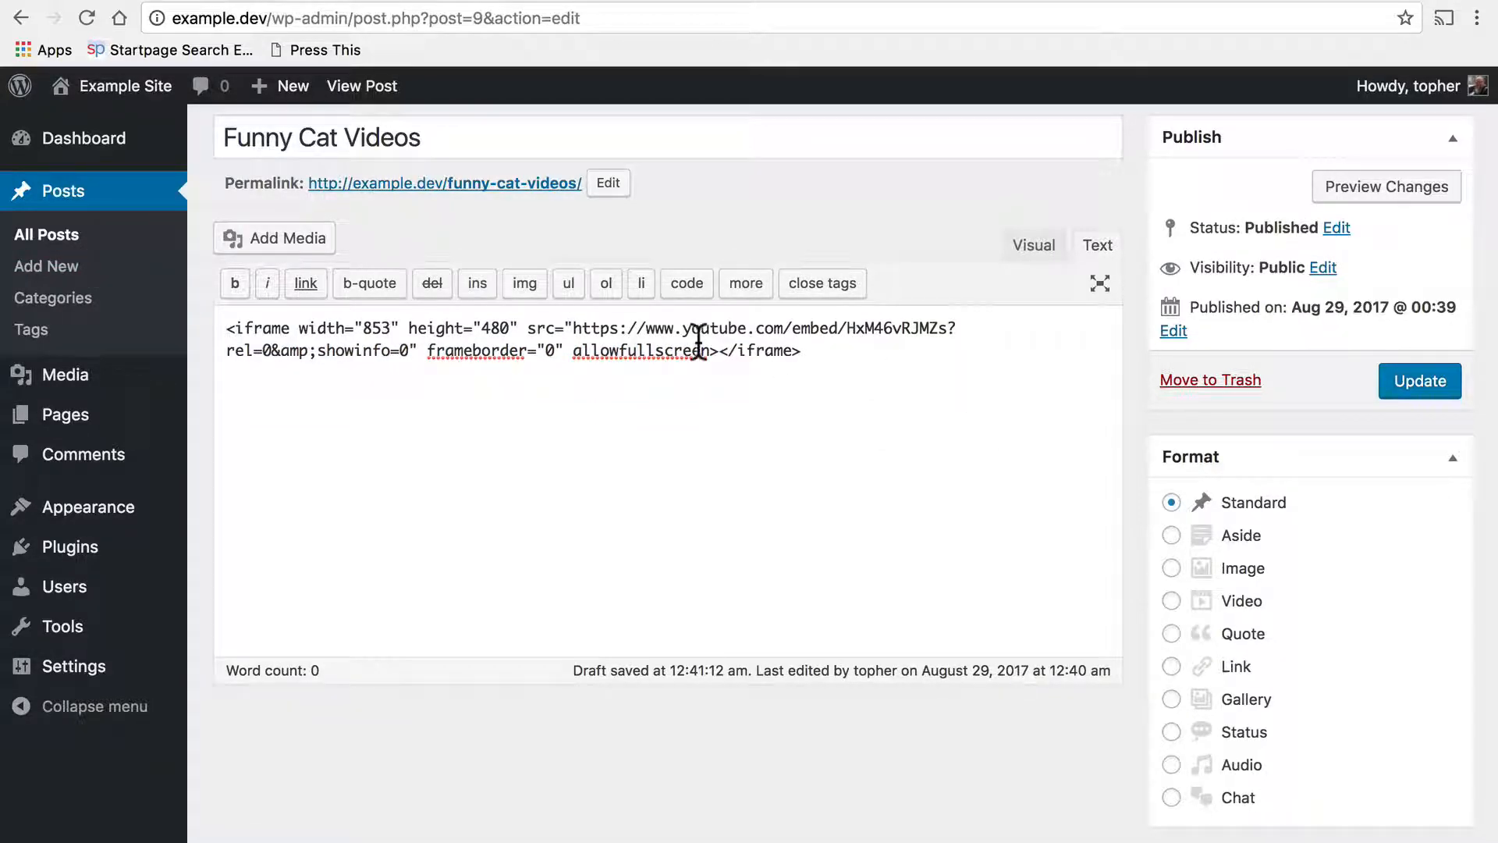
left_click(1420, 382)
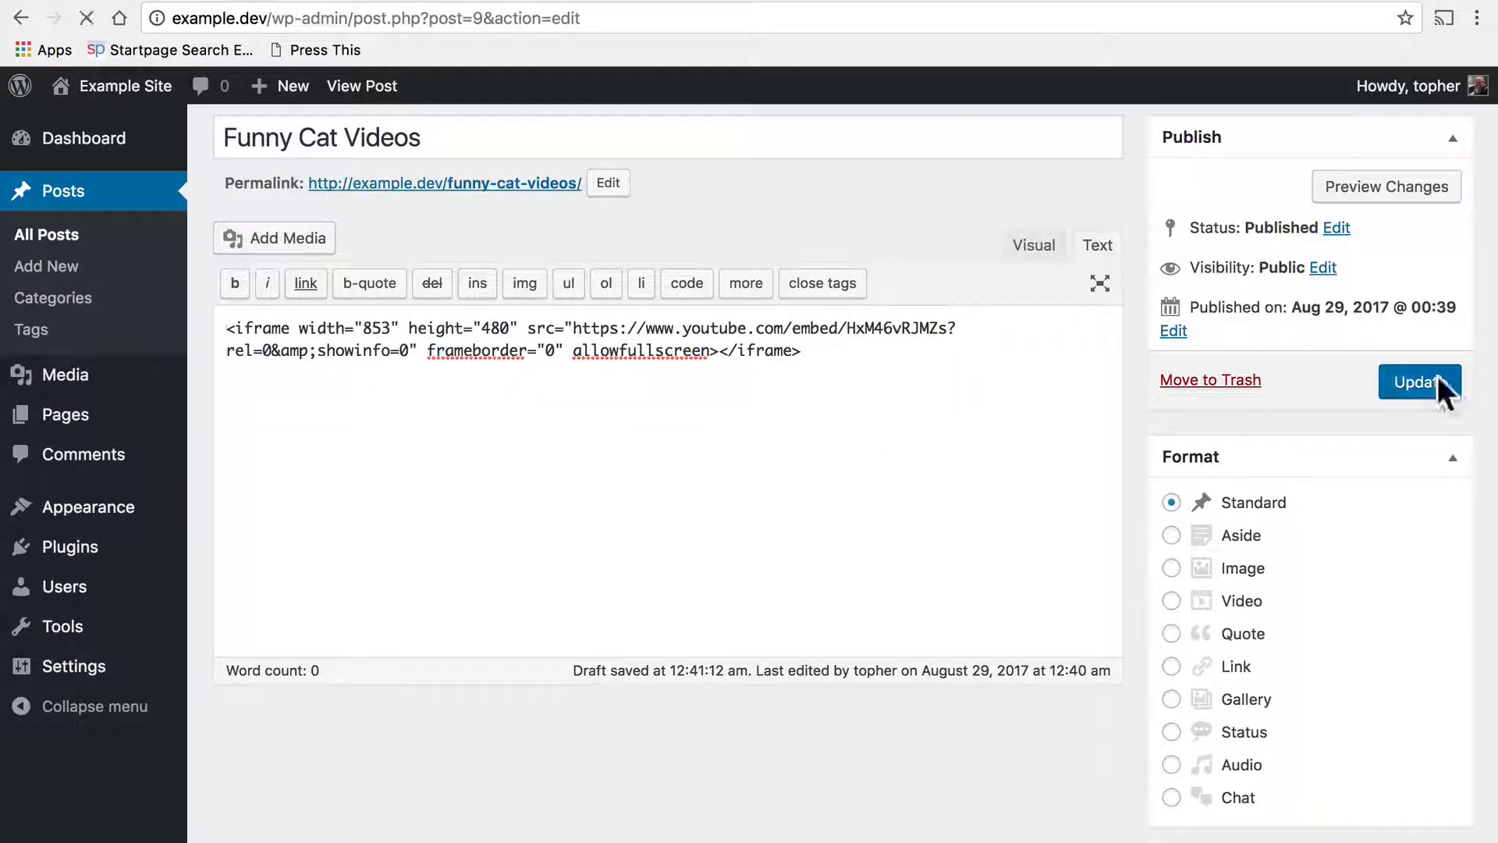
left_click(1418, 382)
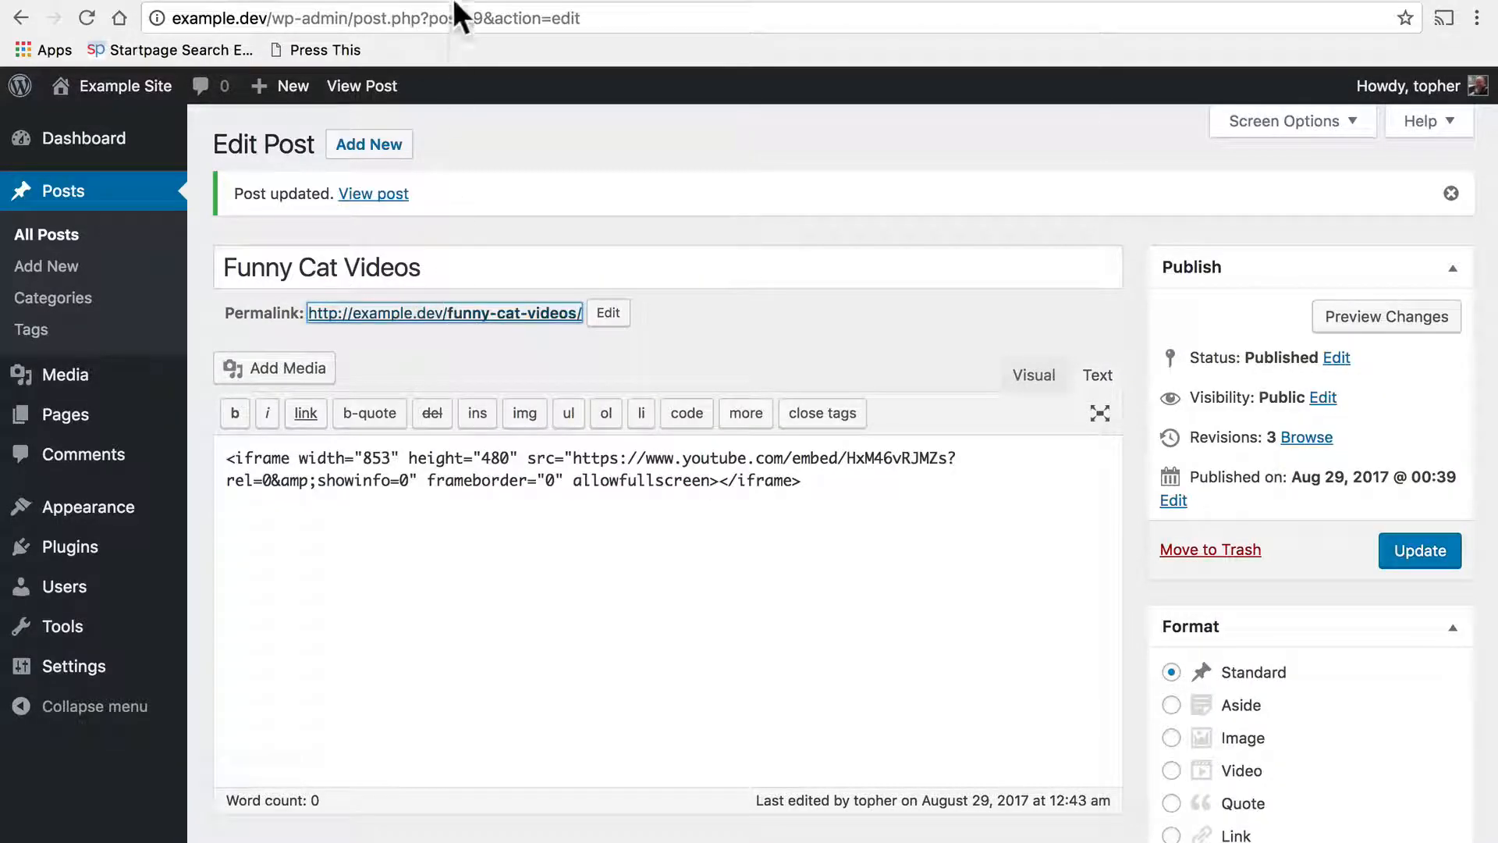
left_click(373, 193)
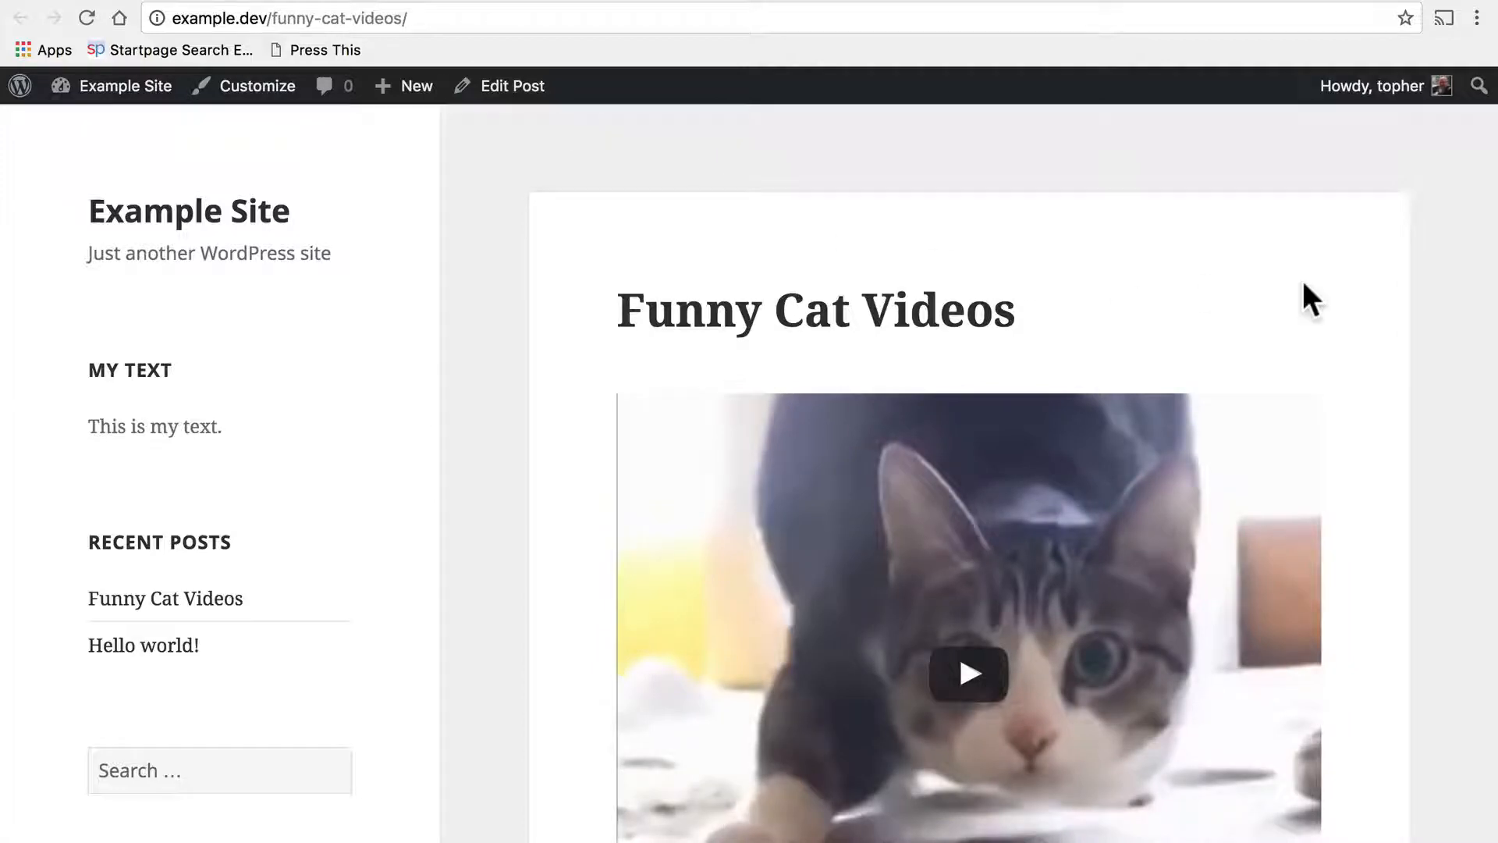
scroll("down", 3)
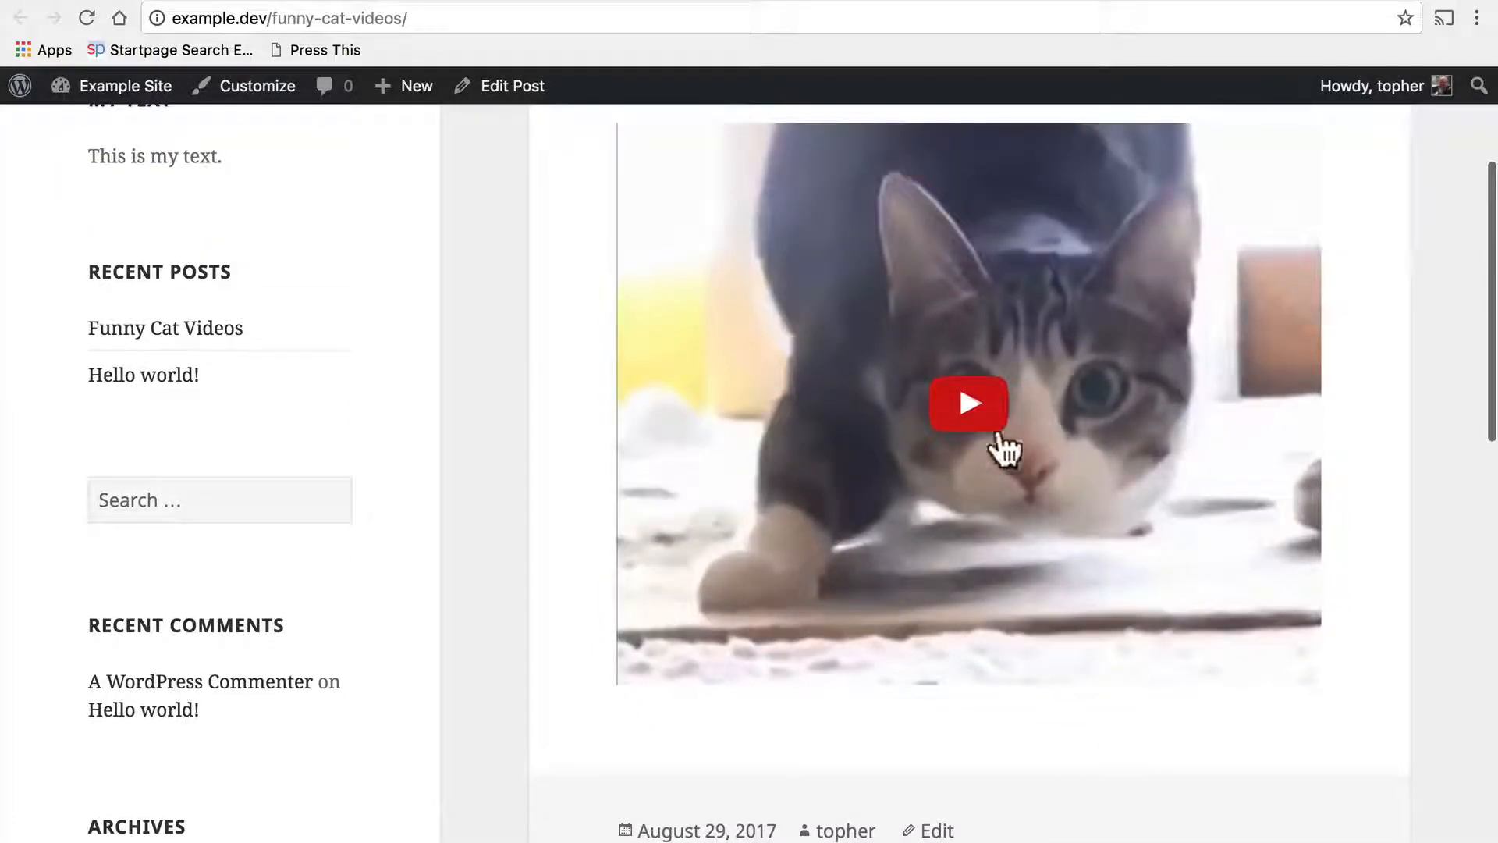
left_click(967, 402)
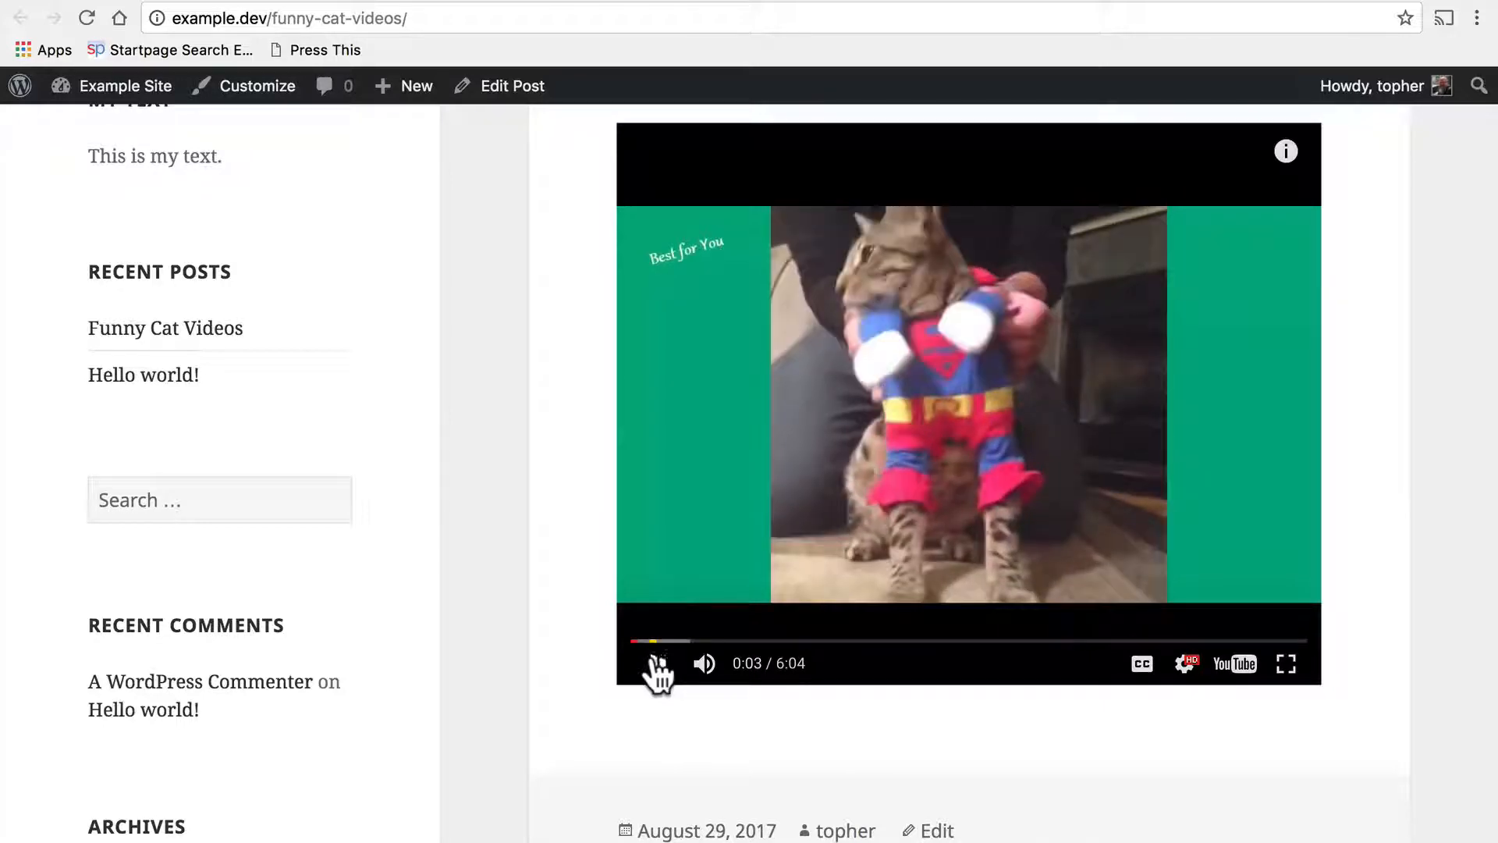
left_click(499, 86)
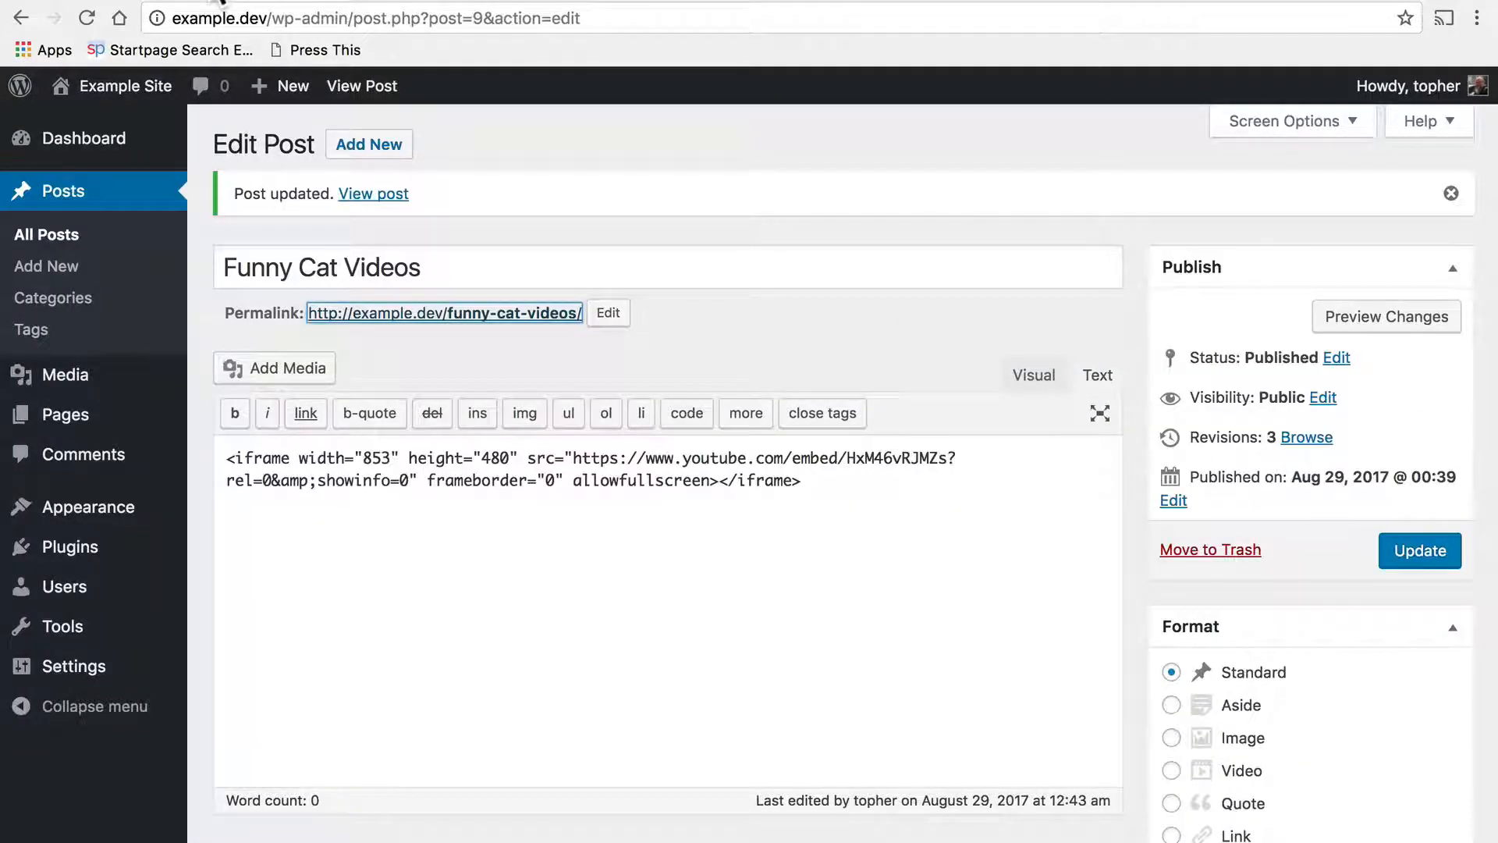